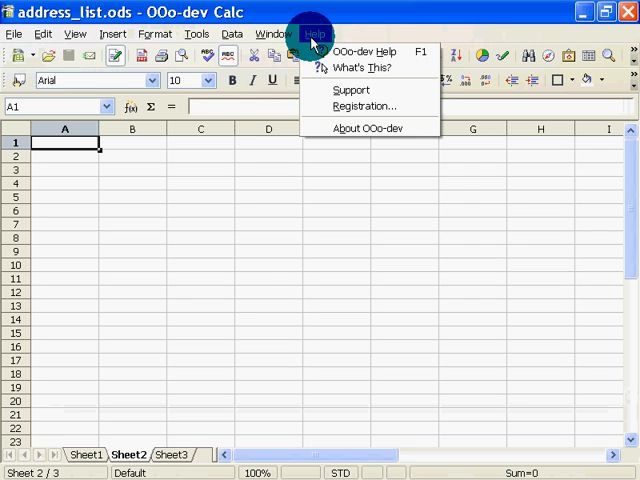
- Check the version information, dismiss it, and start a new blank text document
click(372, 128)
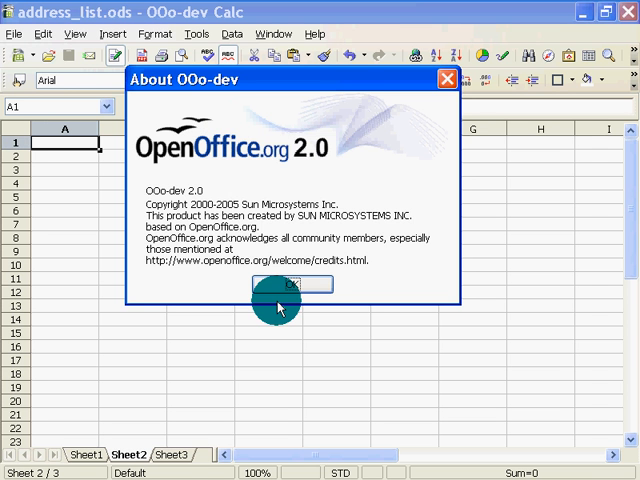
mouse_move(282, 188)
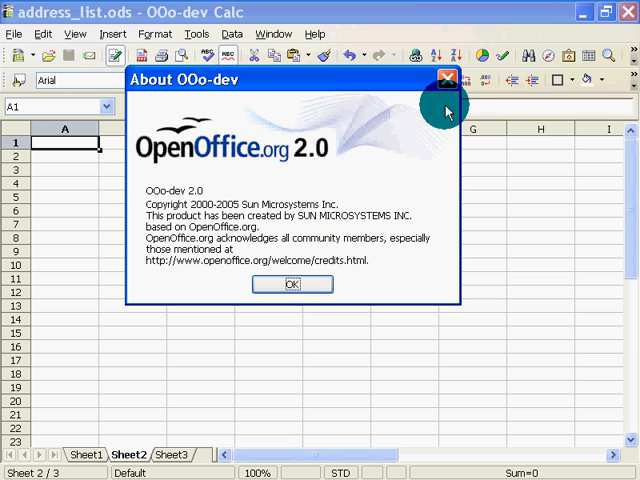
click(292, 284)
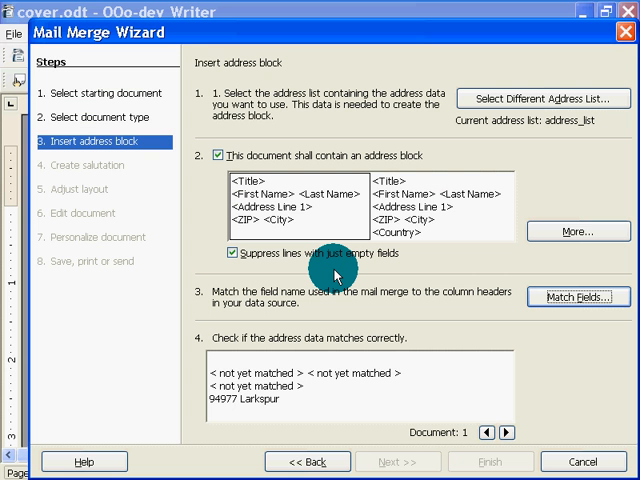
mouse_move(304, 38)
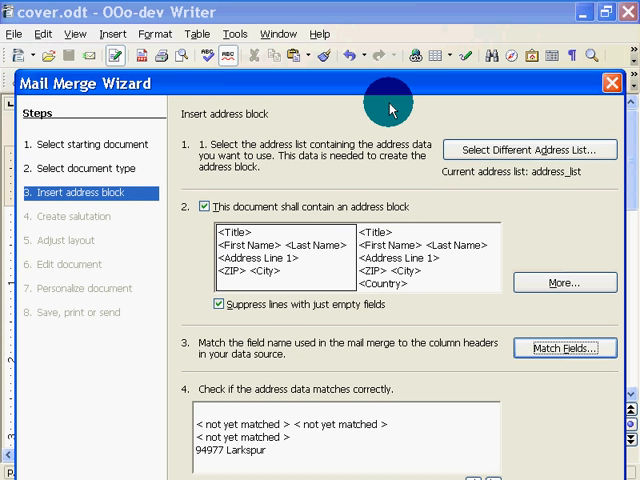
mouse_move(176, 84)
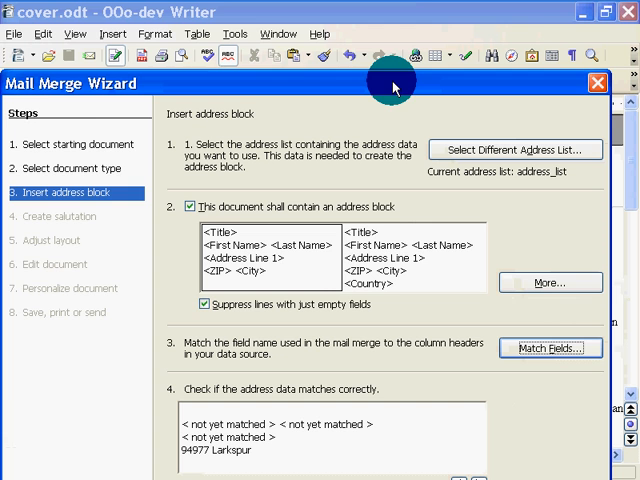
click(598, 84)
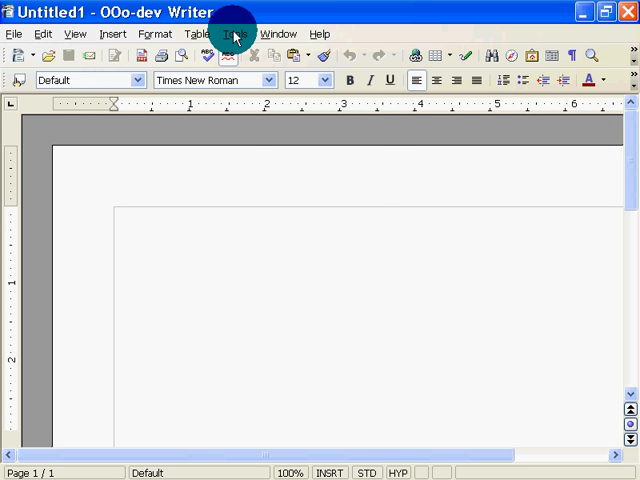
- Run the Mail Merge Wizard on the current document as a Letter, reaching the address block step
click(232, 32)
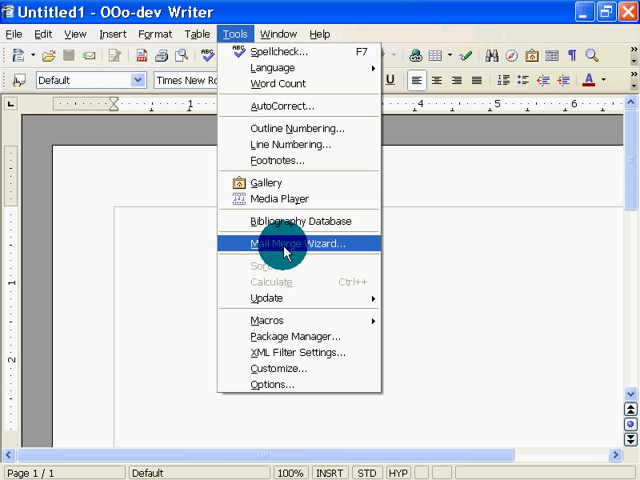
click(292, 244)
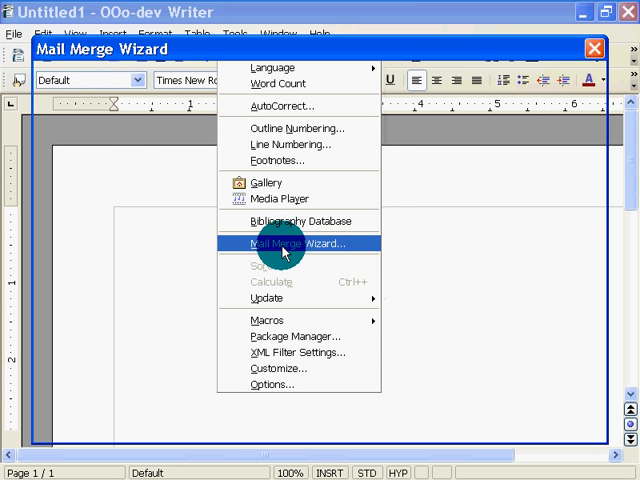
click(284, 244)
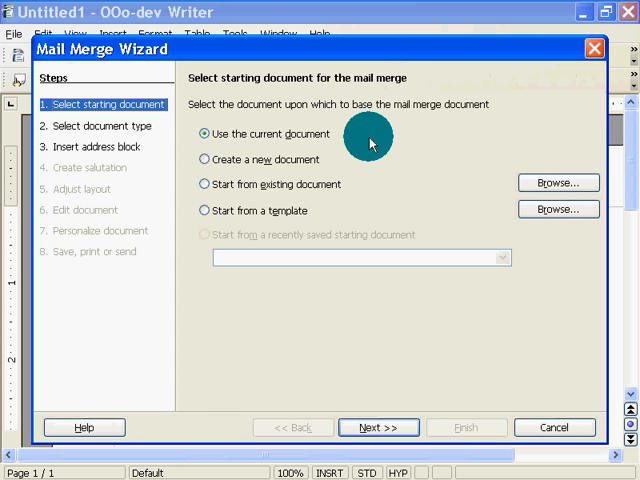
click(378, 428)
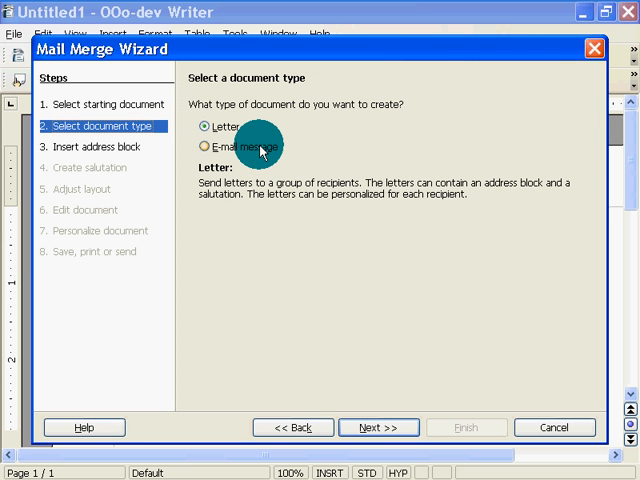
mouse_move(436, 190)
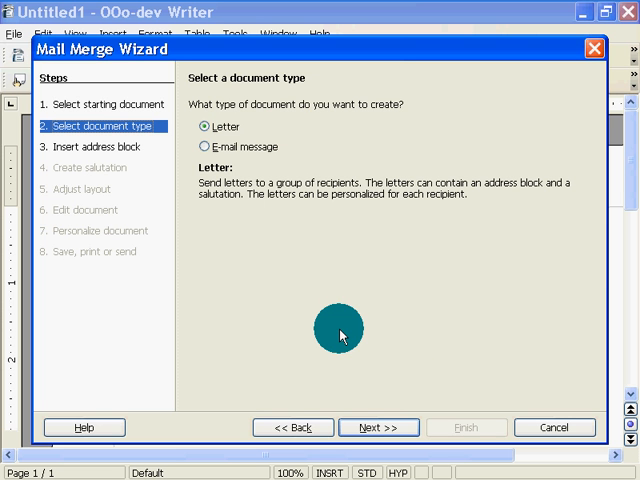
click(378, 428)
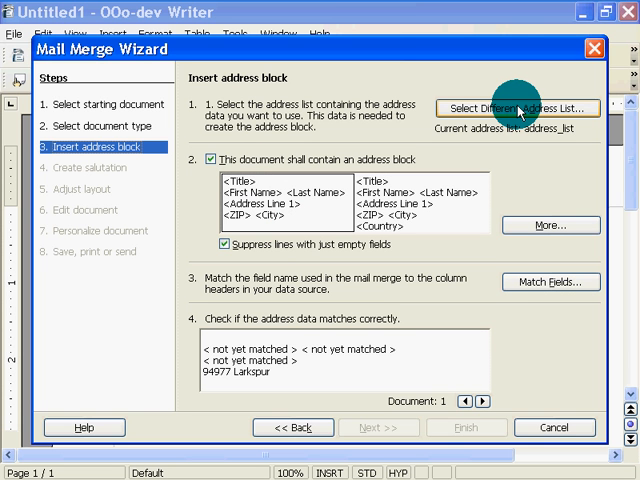
mouse_move(288, 122)
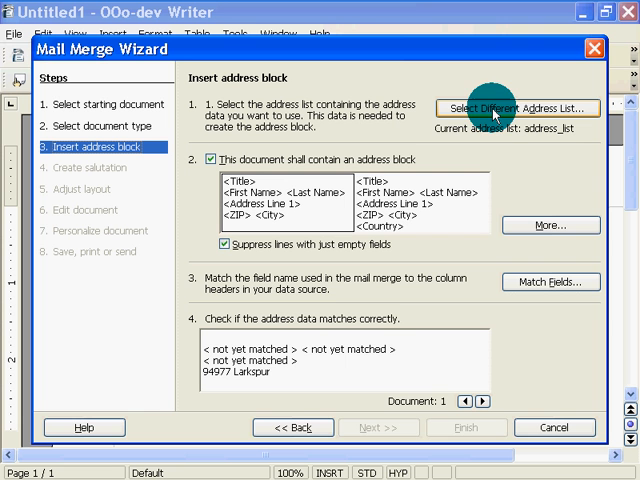
mouse_move(540, 108)
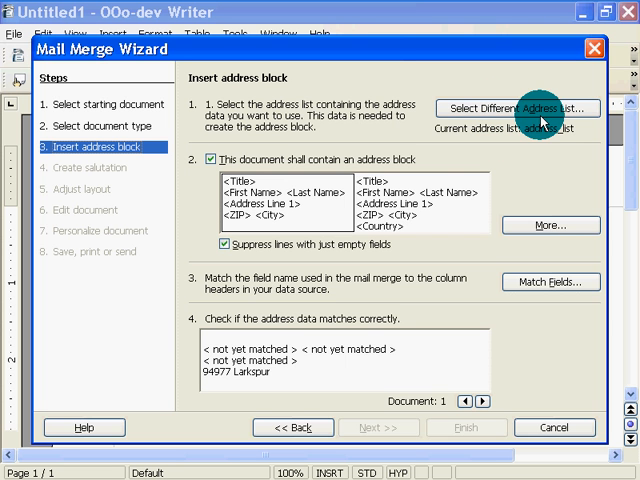
click(510, 108)
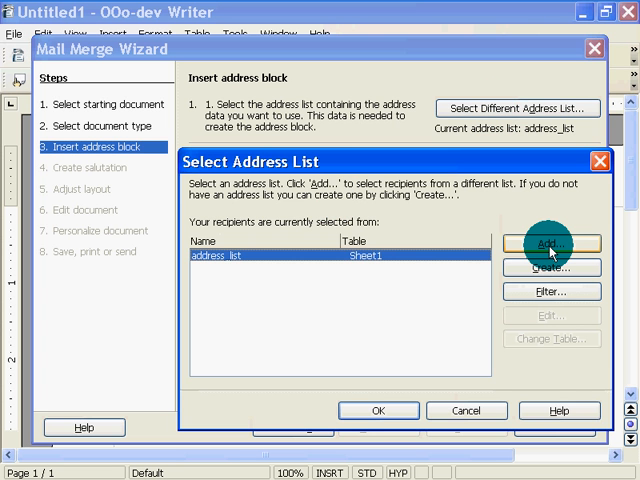
click(548, 244)
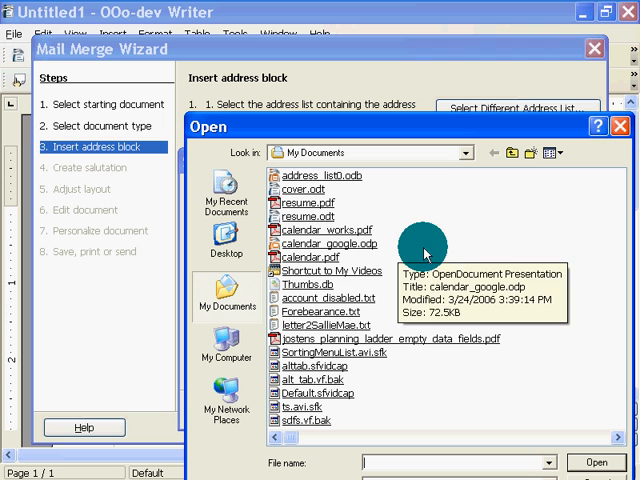
mouse_move(428, 238)
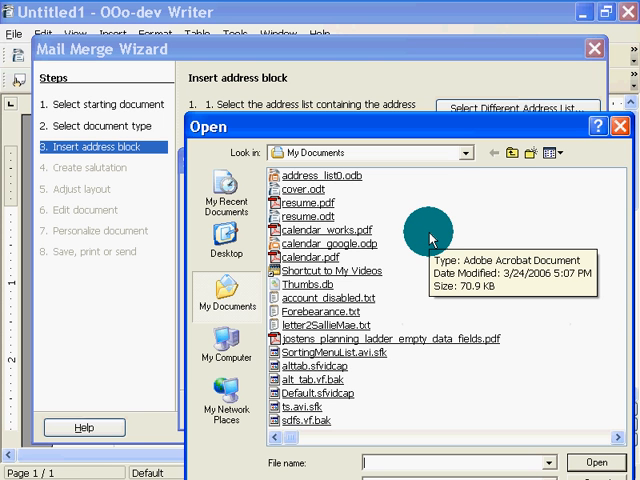
mouse_move(262, 328)
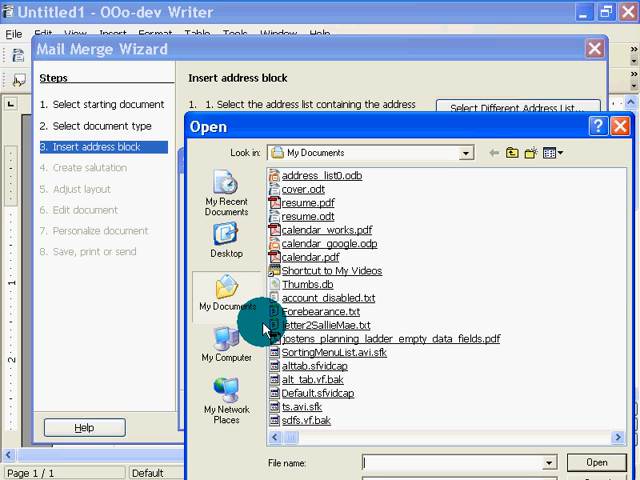
mouse_move(228, 300)
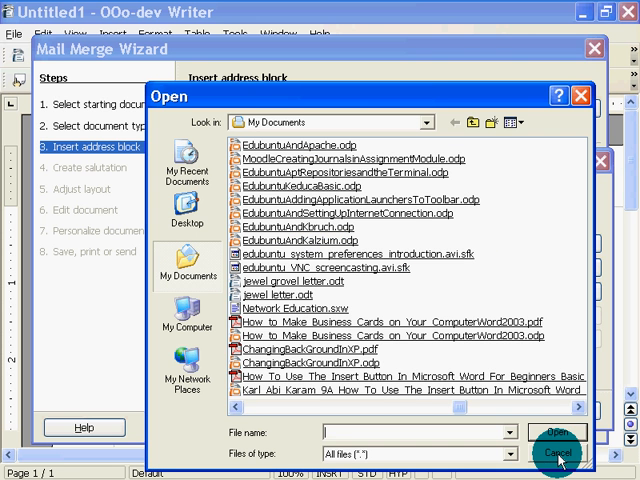
click(556, 432)
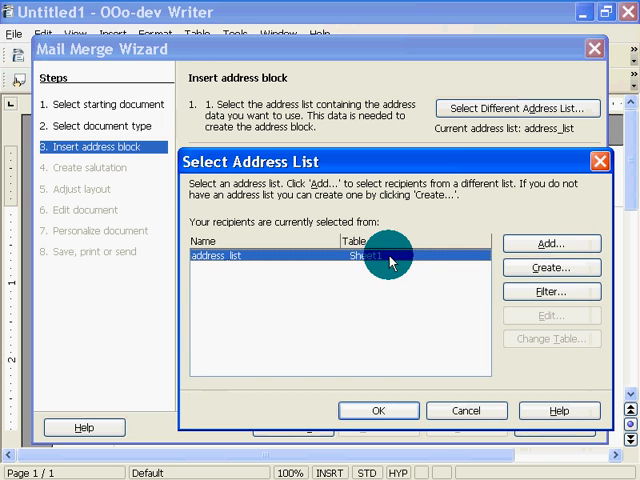
mouse_move(500, 292)
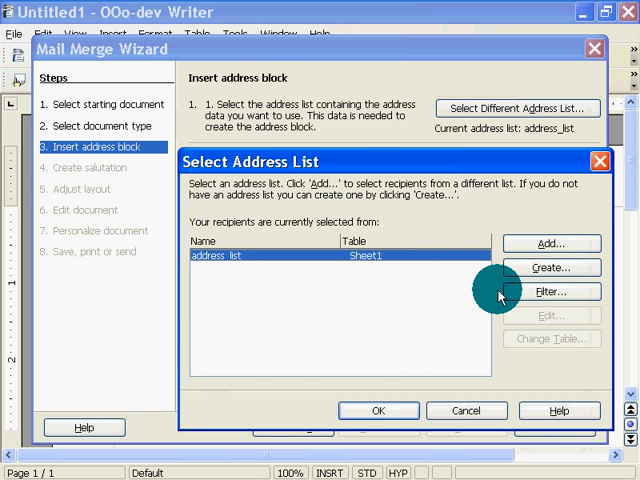
click(378, 410)
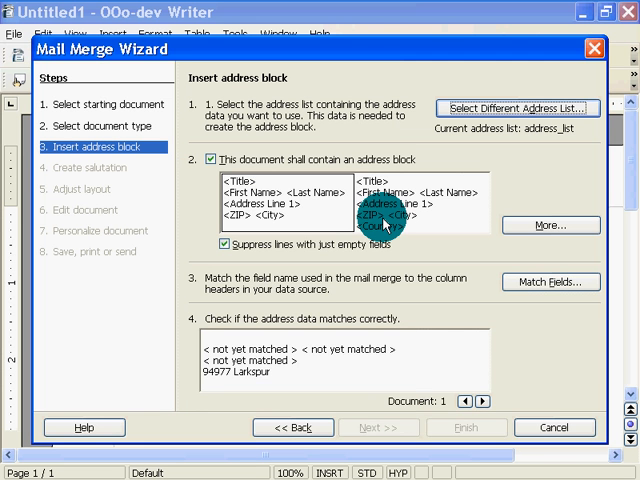
mouse_move(548, 272)
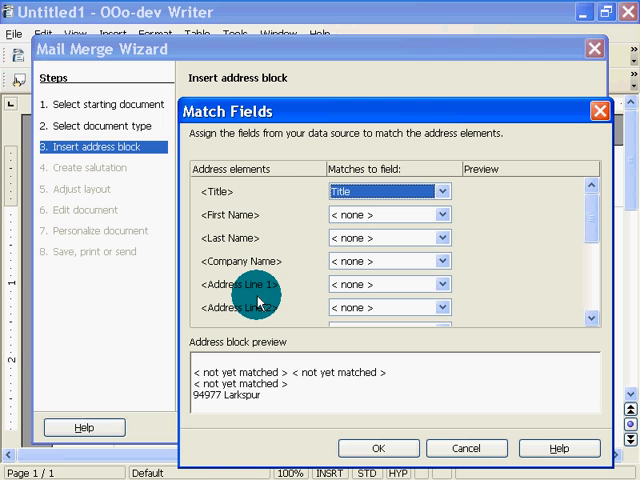
mouse_move(224, 398)
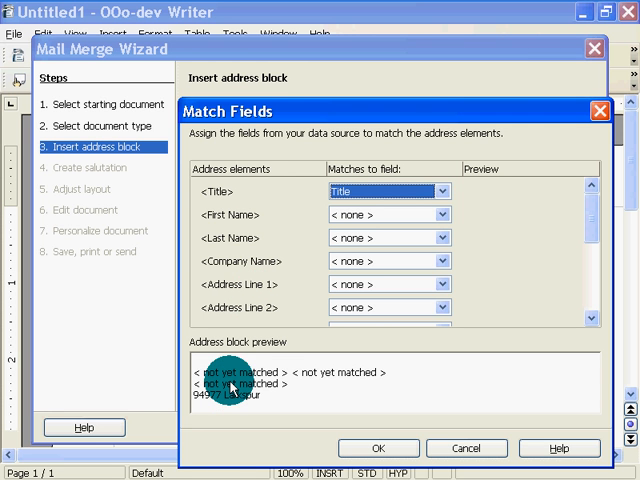
mouse_move(212, 400)
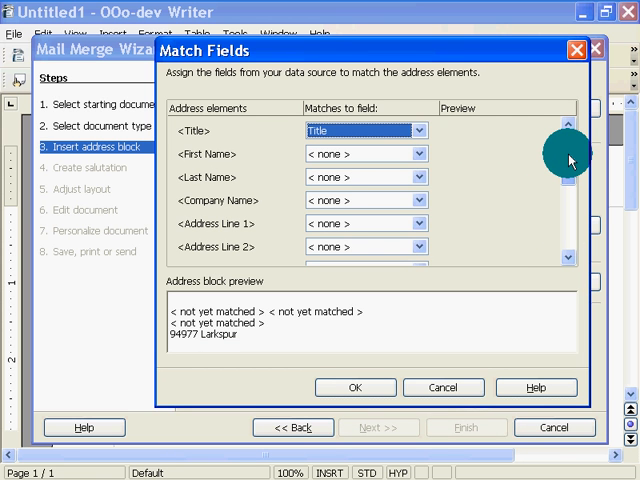
mouse_move(278, 156)
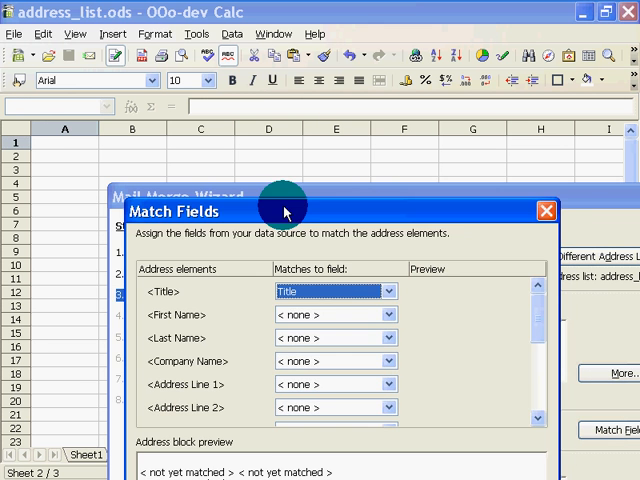
- Bring the address_list.ods spreadsheet to the front beside the Match Fields dialog
click(546, 212)
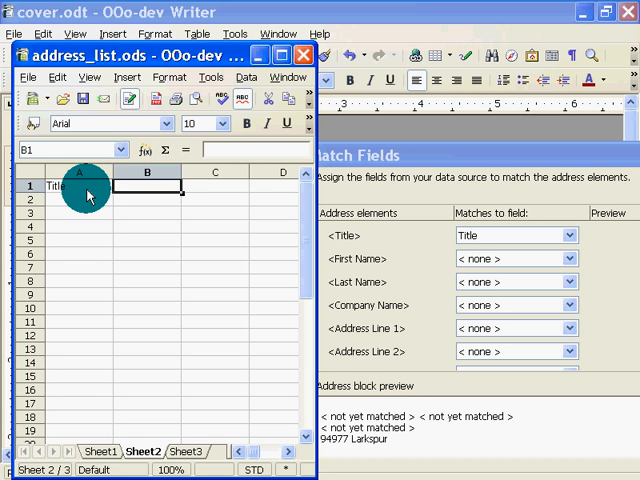
- Enter the headings First Name, Last Name, Company Name, Address Line 1 and Address Line 2 in row 1
text(First)
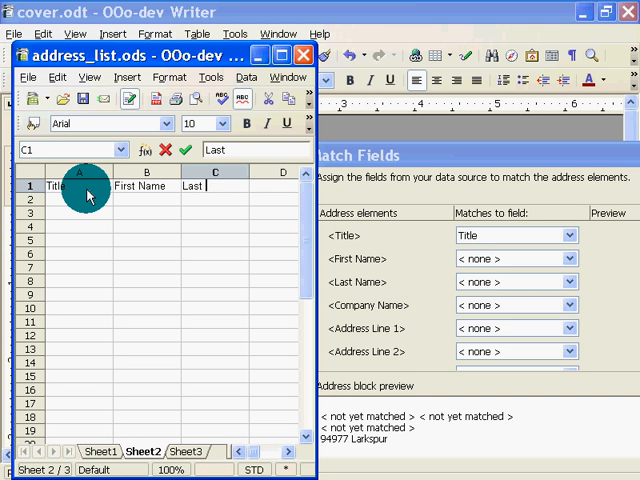
text(Name)
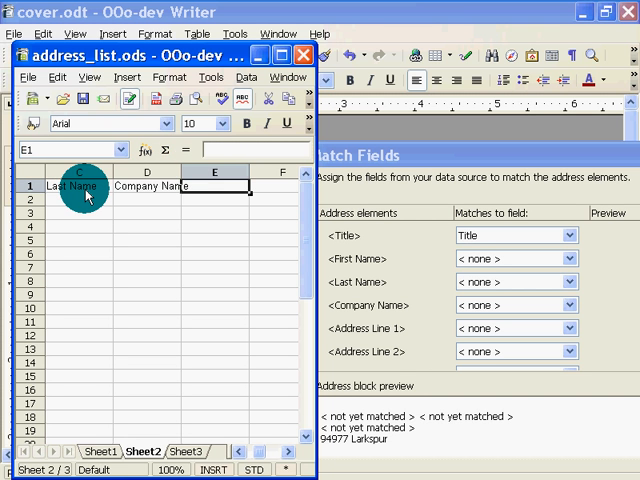
text(Address L)
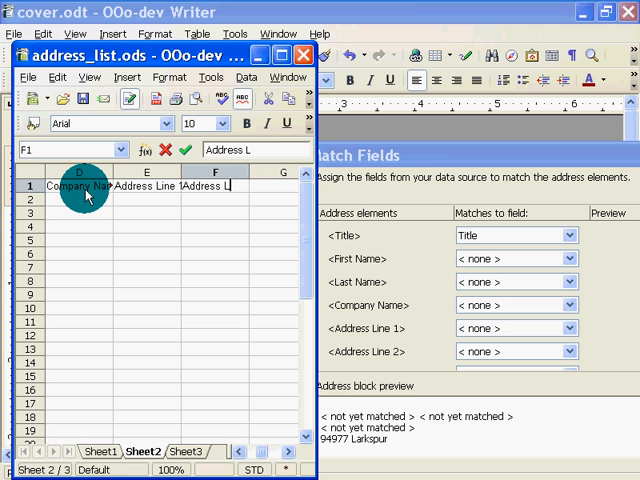
text(ine)
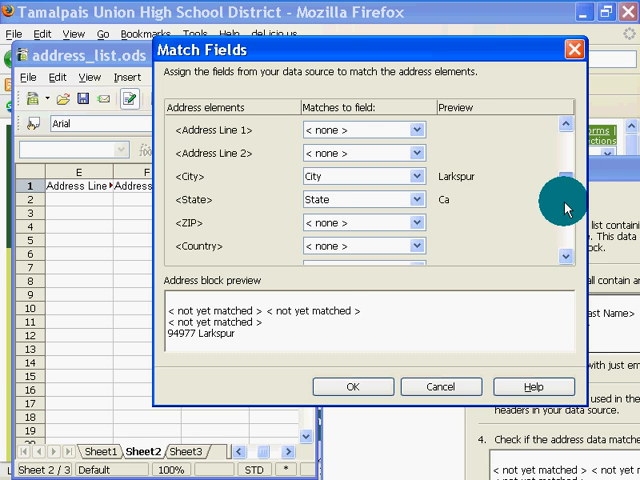
- Continue row 1 with City, State, Zip, Country, Telephone Private and Telephone Business headings
scroll(down, 3)
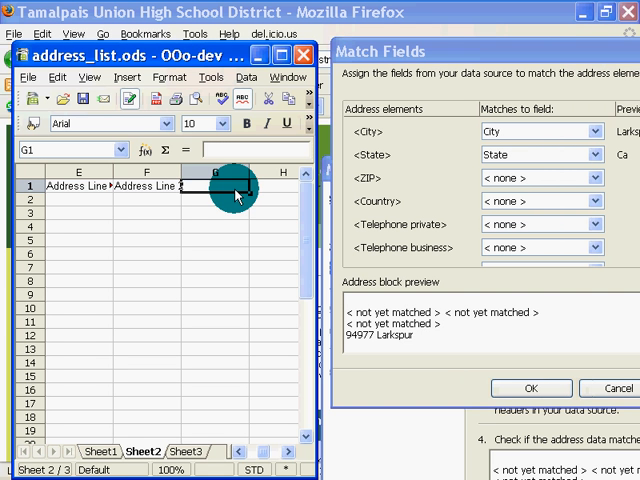
text(City)
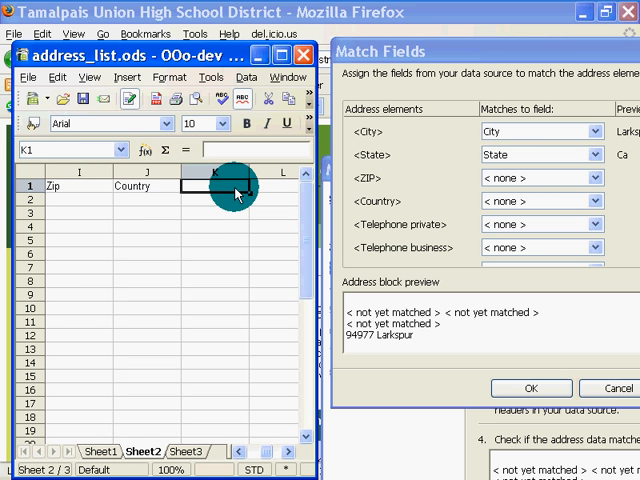
text(Telephone)
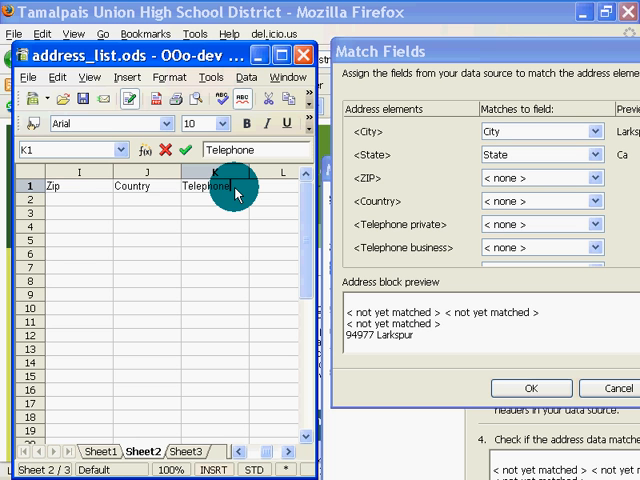
text(Priv)
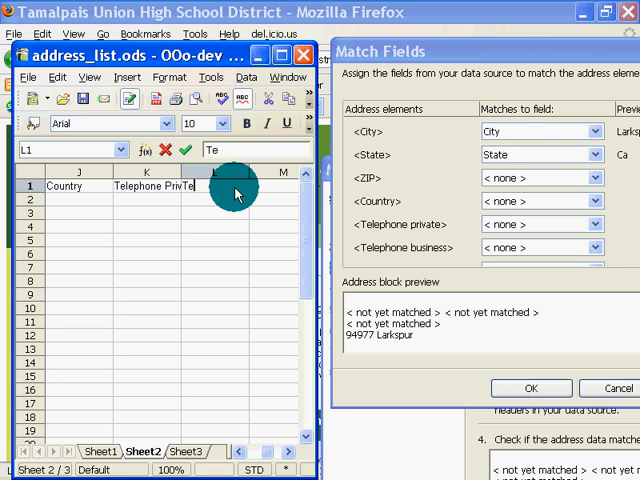
text(Telephone Bu)
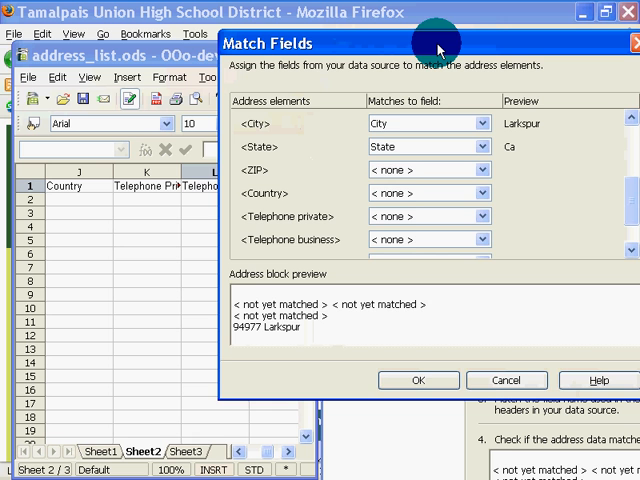
- Add the E-mail Address, Gender and Webaddress headings to finish the header row
scroll(down, 3)
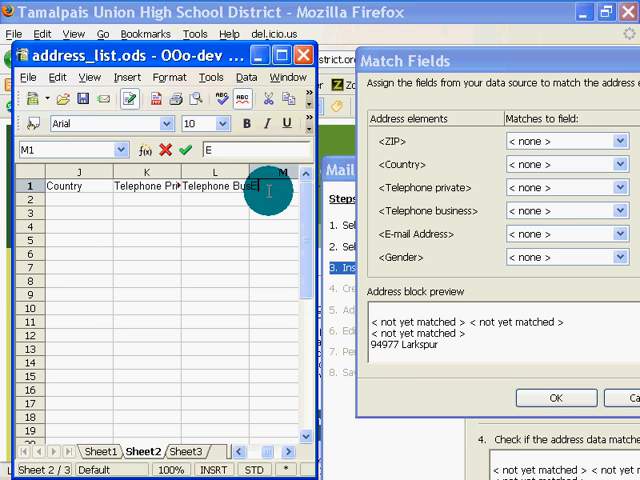
text(-mail ad)
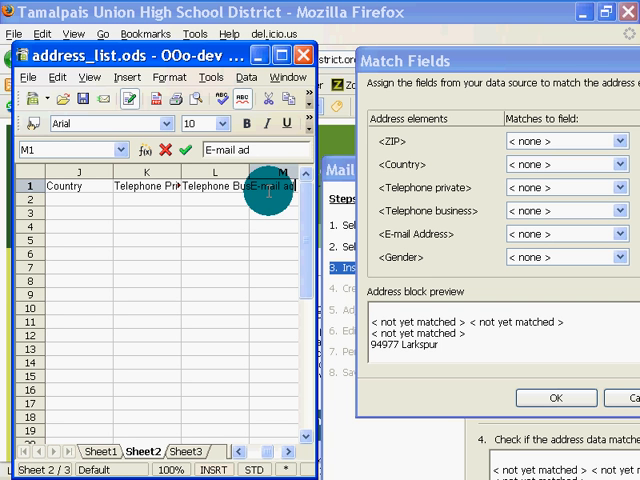
text(dres)
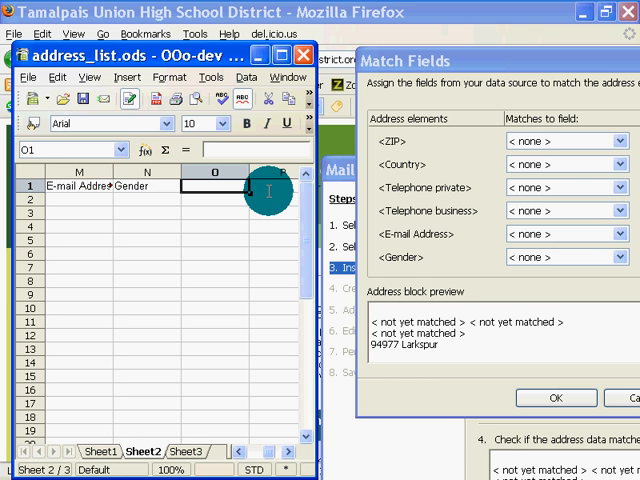
text(Wed)
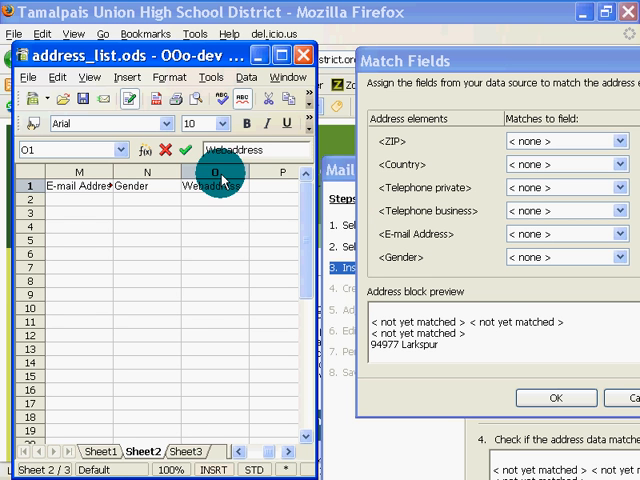
mouse_move(200, 304)
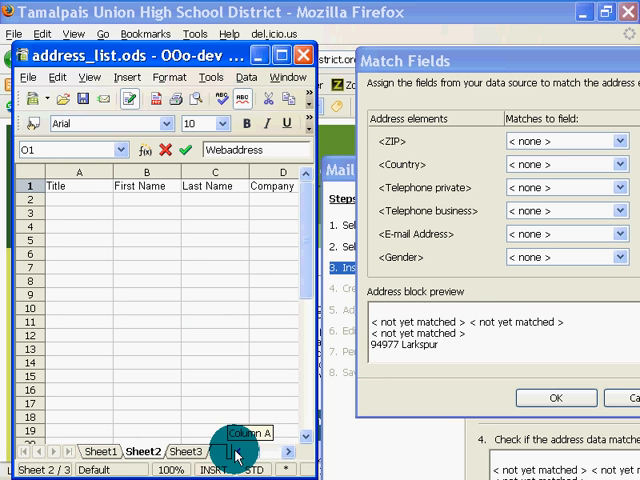
- Start the row-2 record with a title, first name Darth, last name and company name
click(76, 200)
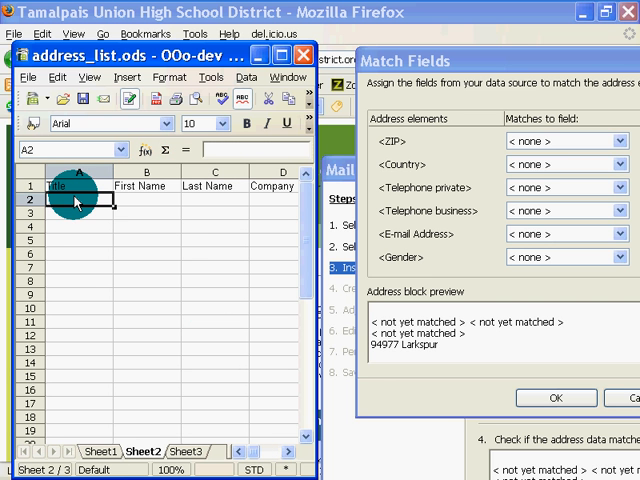
text(Supreme Lea)
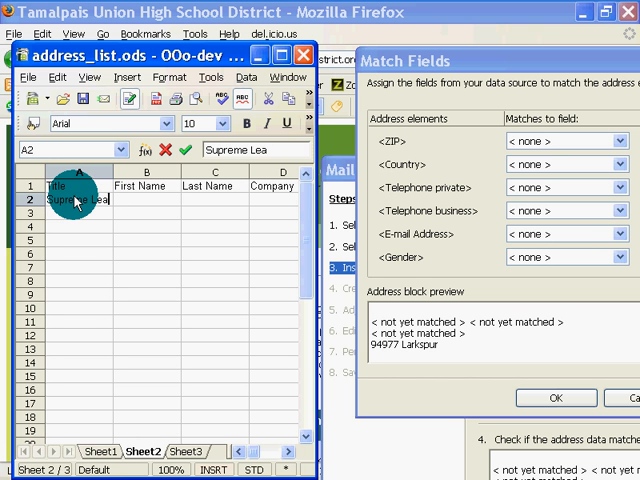
click(144, 200)
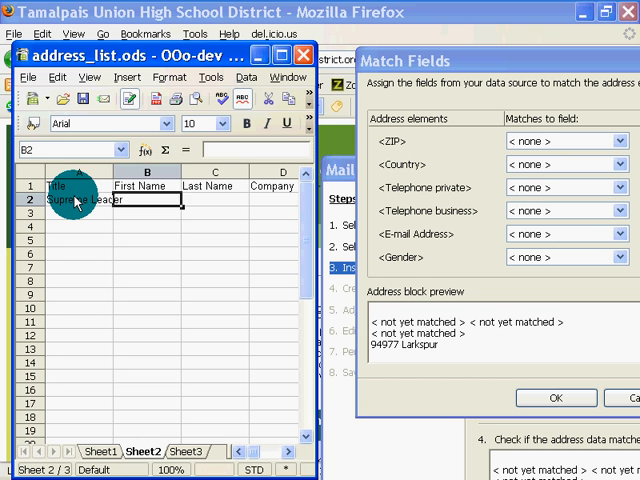
text(Darth)
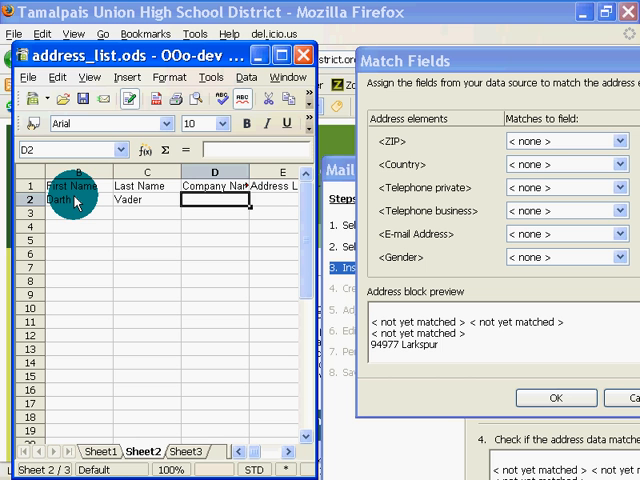
text(Luc)
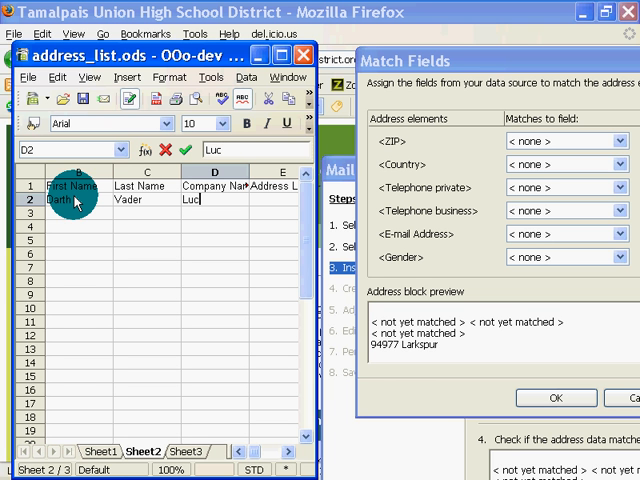
text(as)
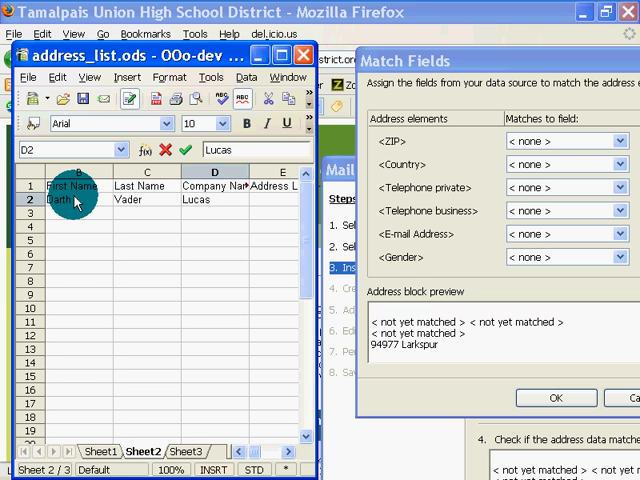
text(Inner)
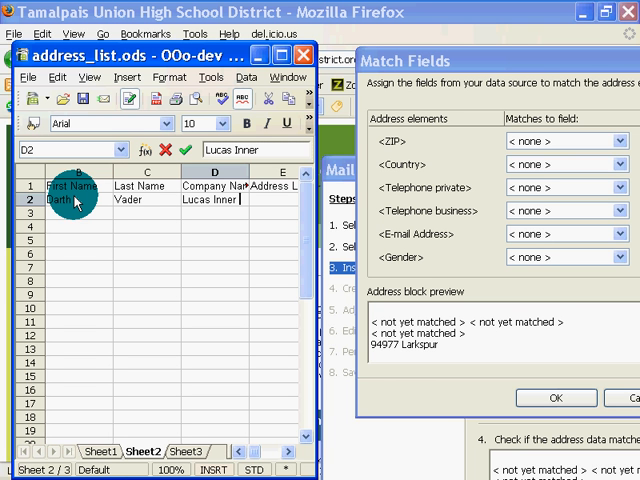
text(Prizes)
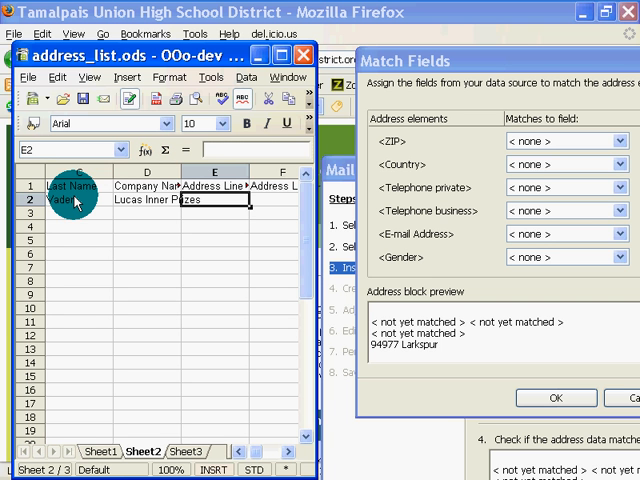
- Fill the address lines, city, Zip 34534, Country Interstellar and a private telephone number
text(345 S)
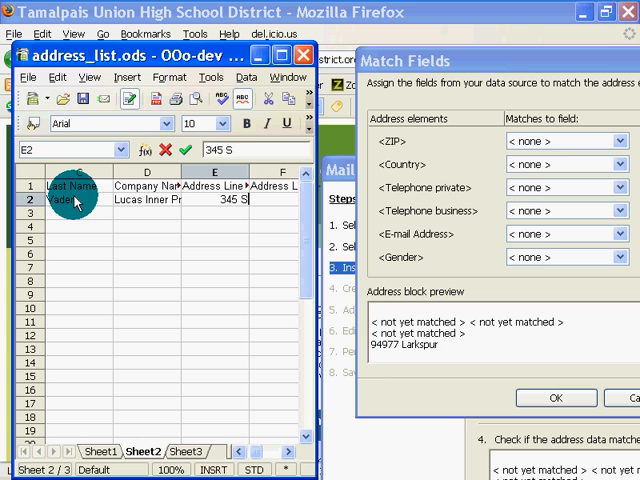
text(aber Lane)
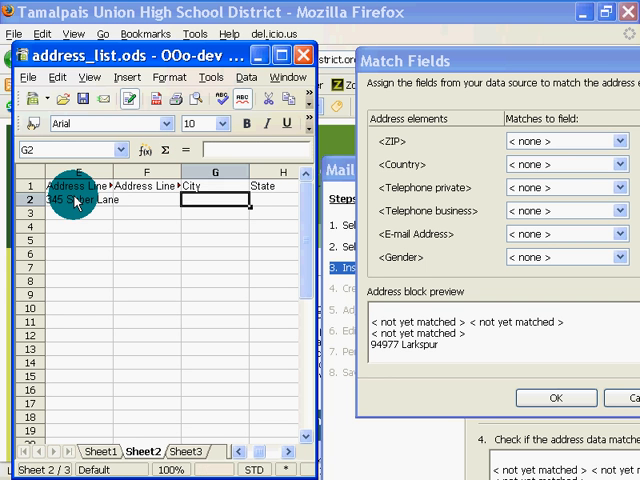
text(Dark Water)
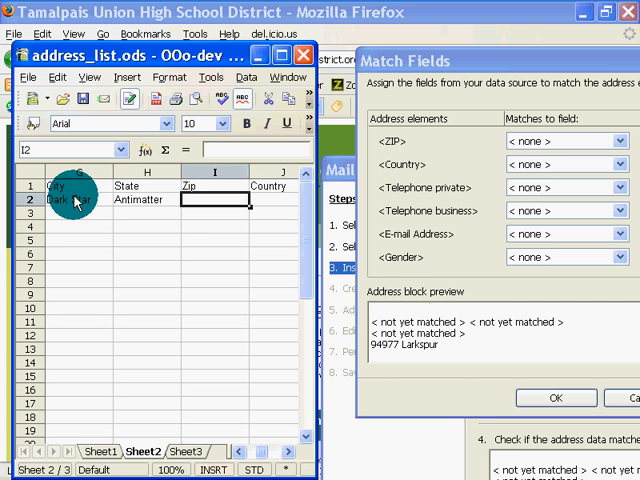
text(34534)
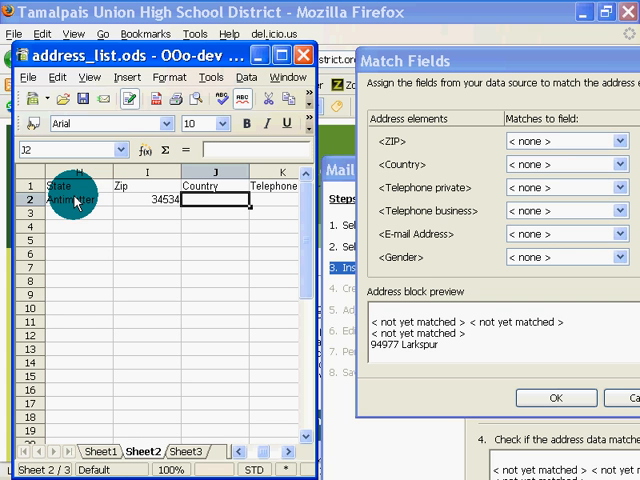
text(INt)
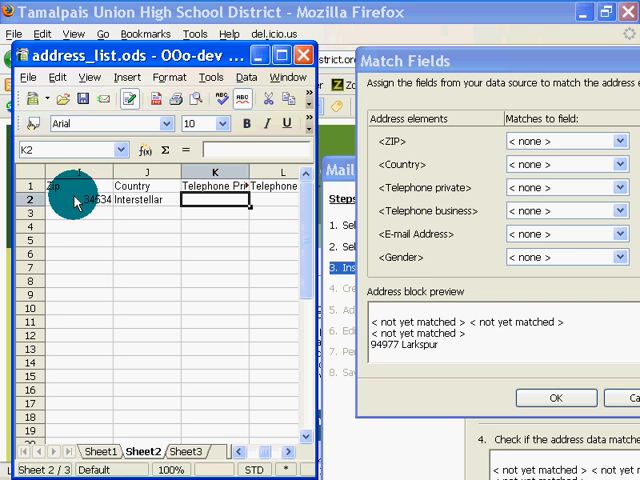
text(3454567)
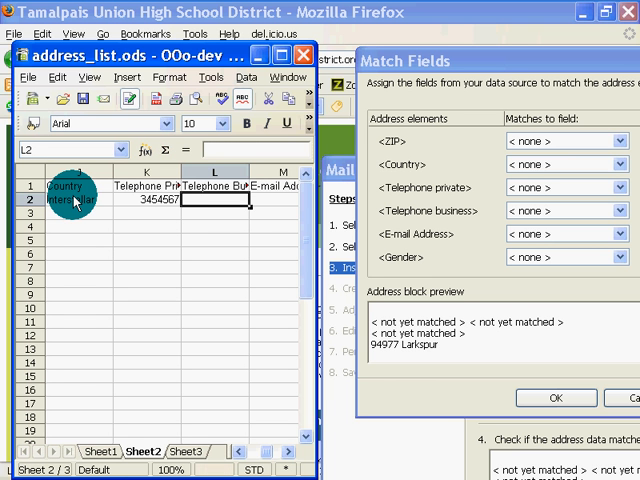
- Complete row 2 with a business telephone, an e-mail address, gender Male and a web address
text(3456543)
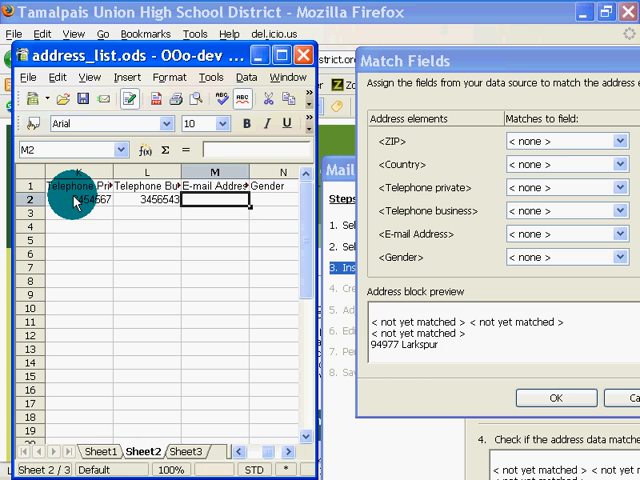
text(dvad)
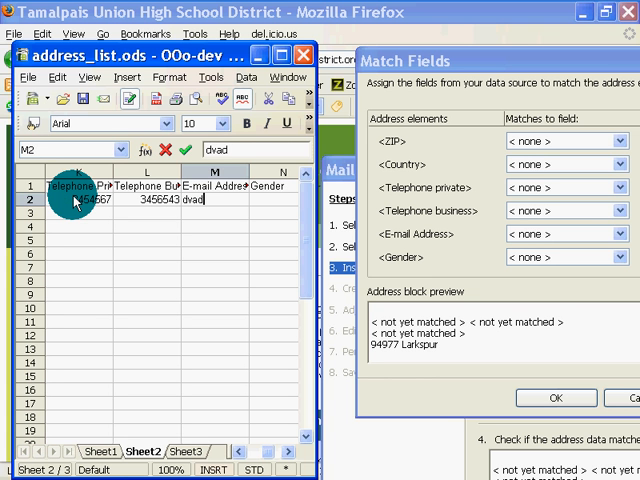
text(er)
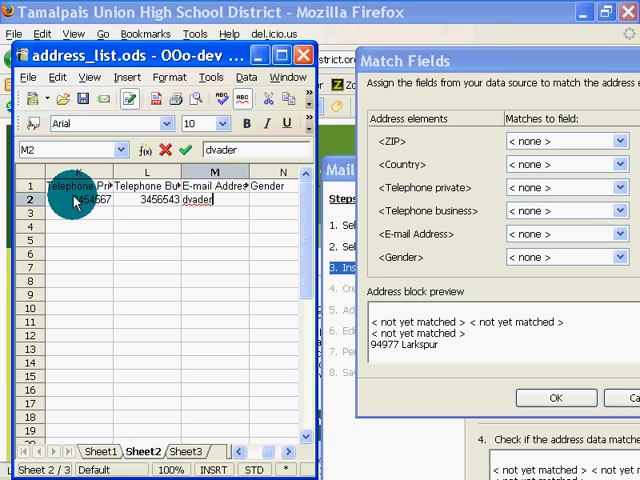
text(@sw.c)
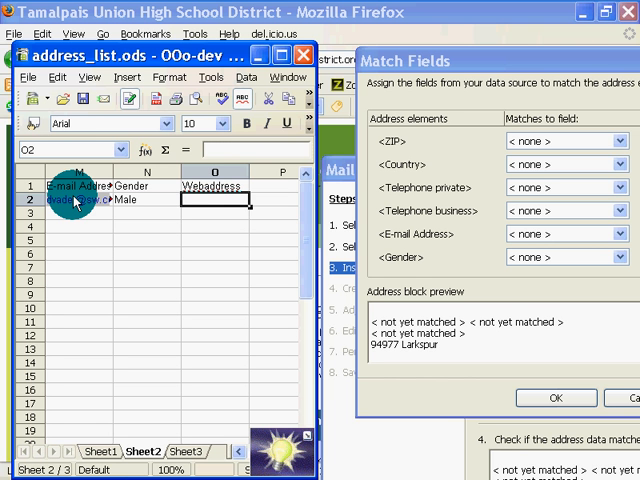
text(webaddress)
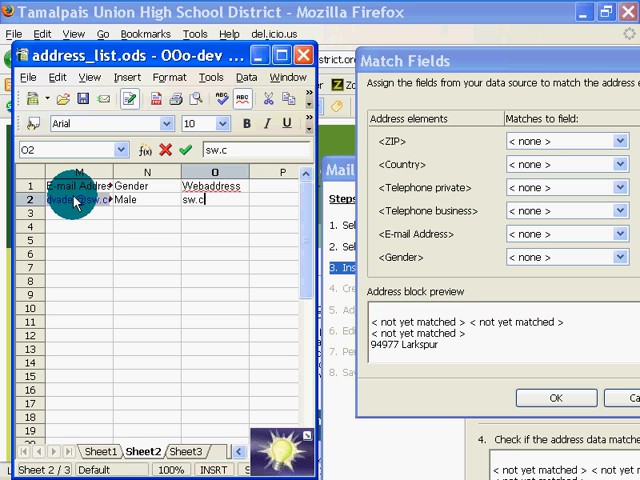
text(openo)
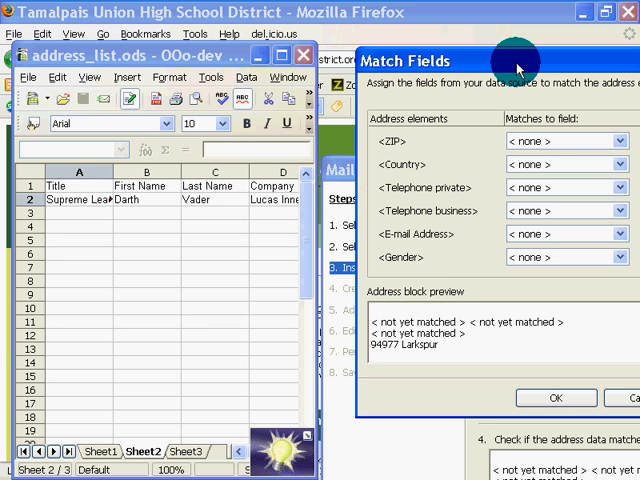
- Create a blank Untitled1 text document via File > New > Text Document
drag(516, 60, 404, 64)
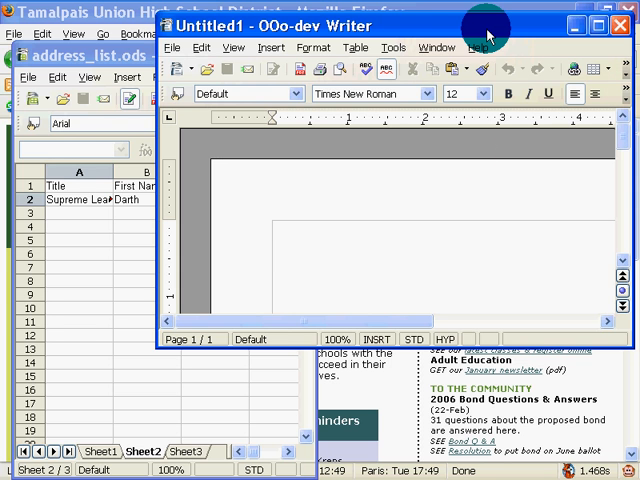
- Run the Mail Merge Wizard on Untitled1 as a Letter, reaching the address block step
click(242, 32)
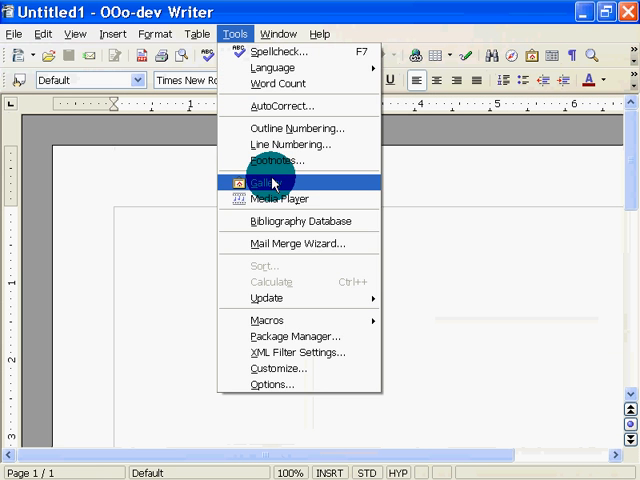
mouse_move(296, 244)
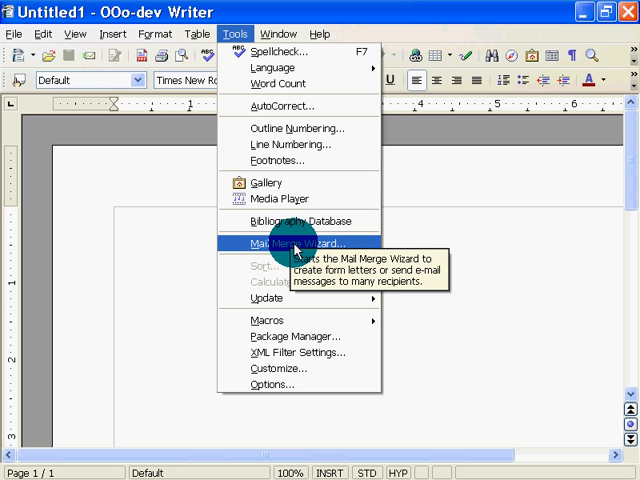
click(292, 244)
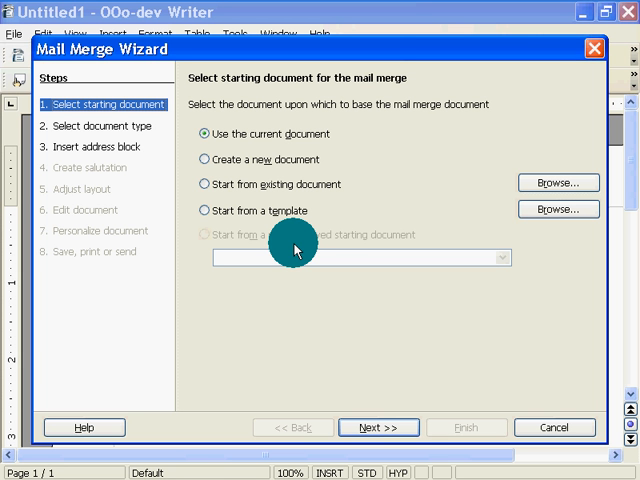
mouse_move(484, 192)
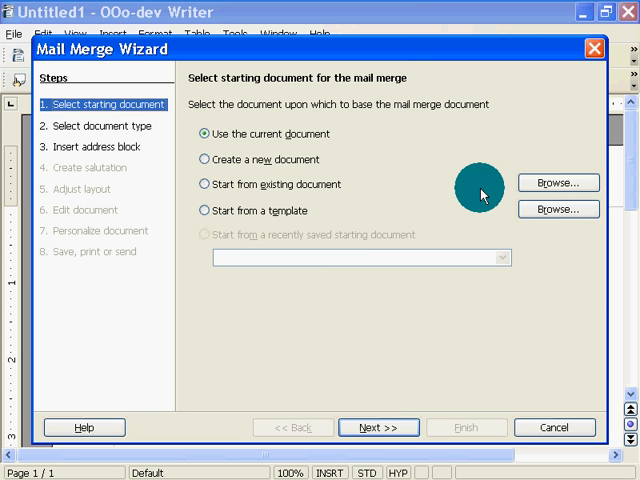
click(378, 428)
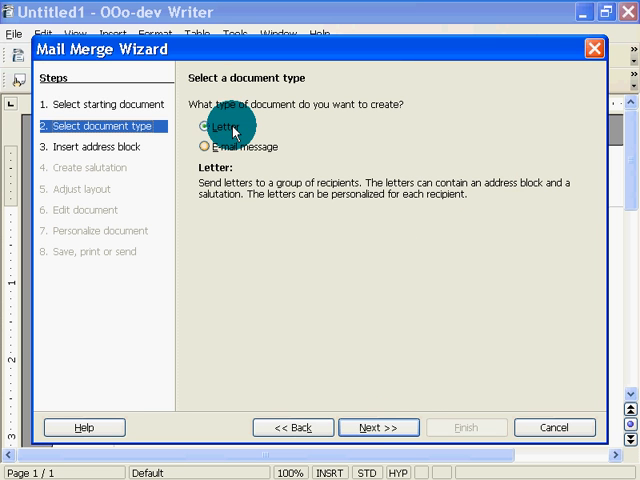
click(378, 428)
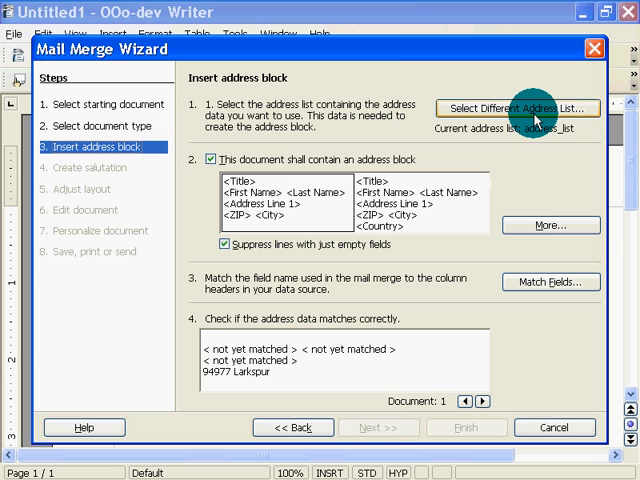
- Select address_list.ods Sheet2 as the address list so the preview shows Darth Vader's record
click(532, 108)
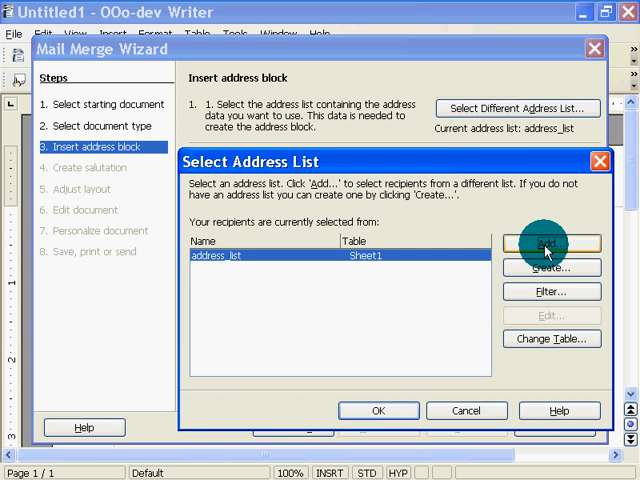
click(544, 244)
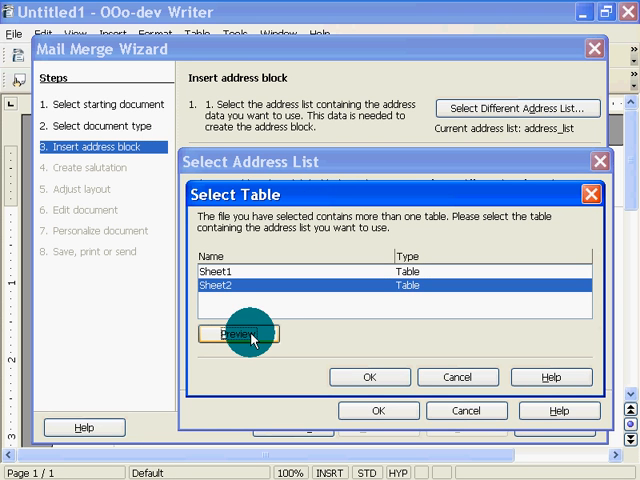
click(240, 332)
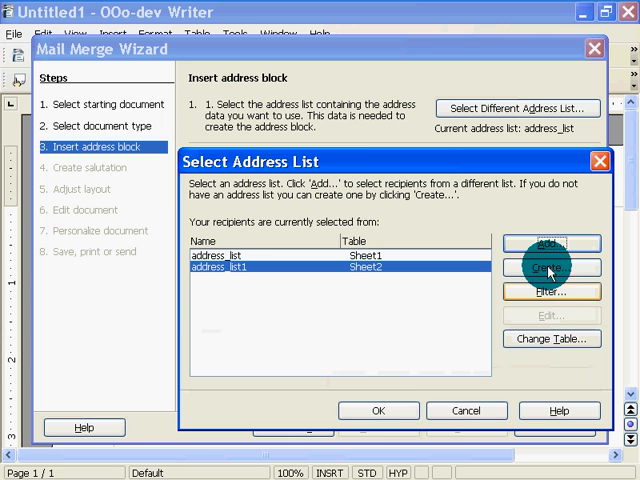
click(376, 410)
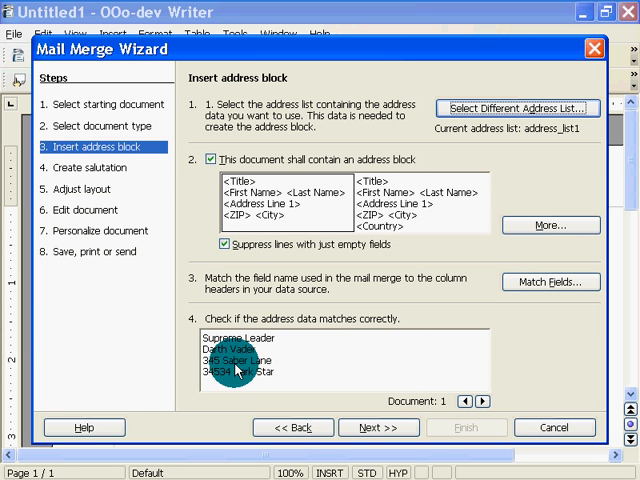
mouse_move(424, 370)
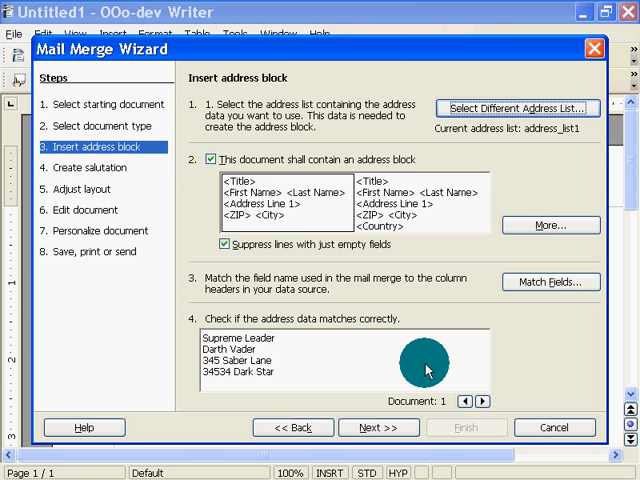
- Advance to the Create salutation step and enable a personalised Mrs./Mr. salutation keyed on Gender
click(380, 428)
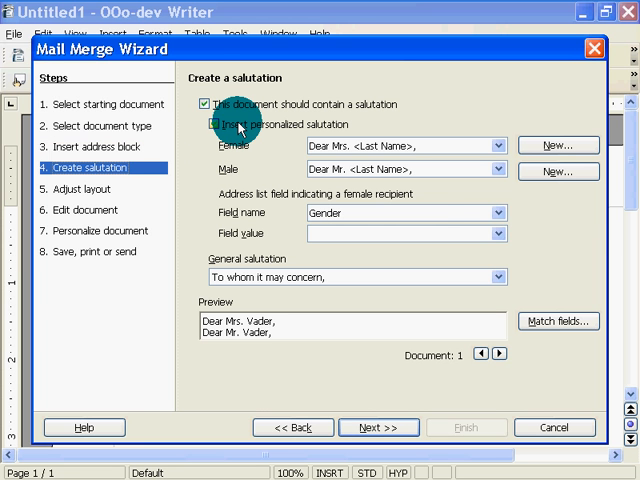
click(208, 122)
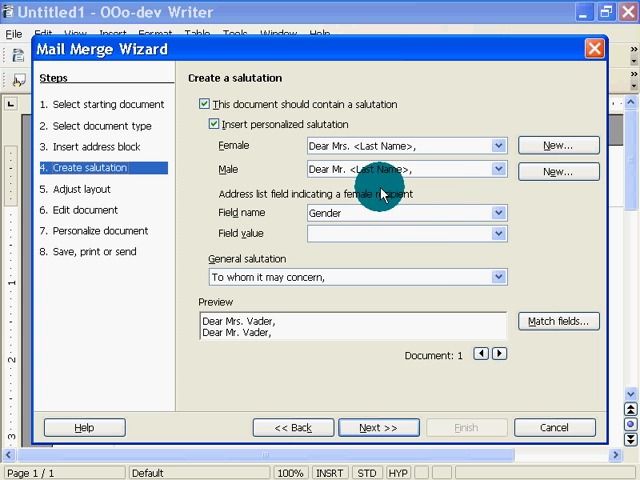
mouse_move(344, 132)
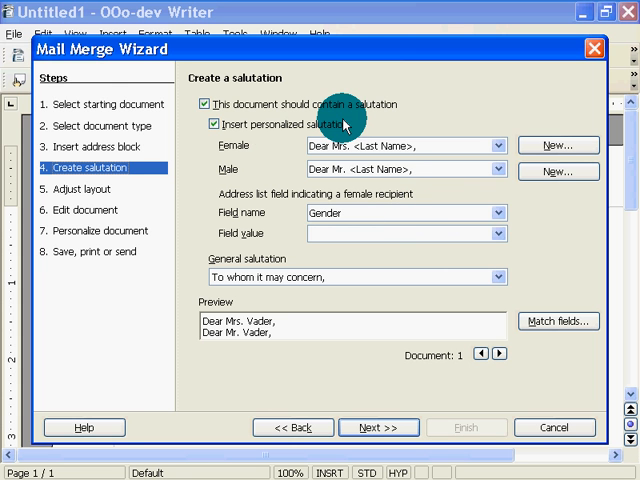
mouse_move(400, 176)
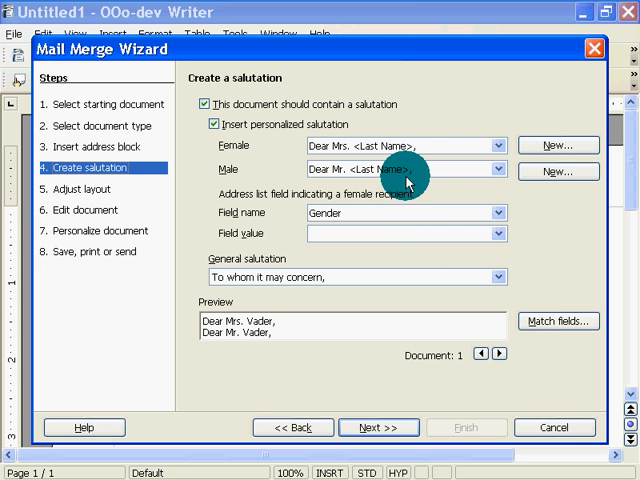
mouse_move(360, 222)
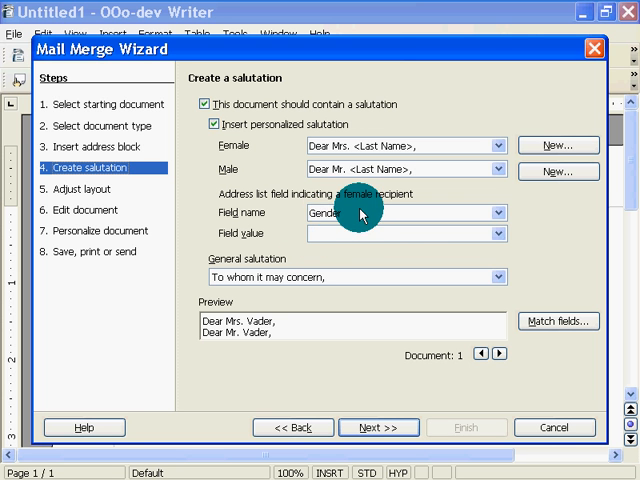
mouse_move(496, 212)
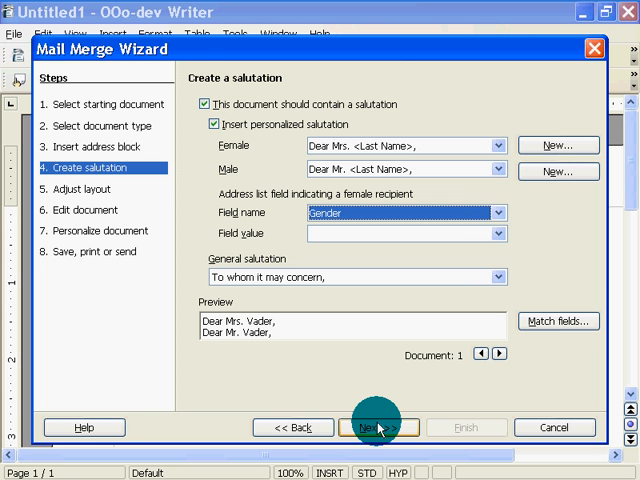
- Move through Adjust layout, Edit document and Personalize document to the save/print/send step
click(376, 428)
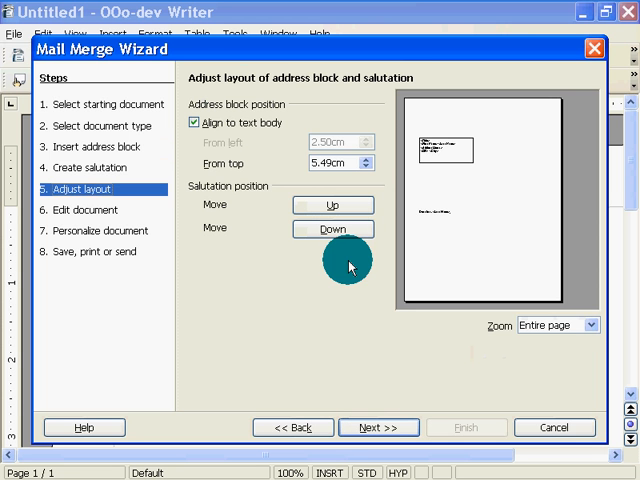
mouse_move(296, 136)
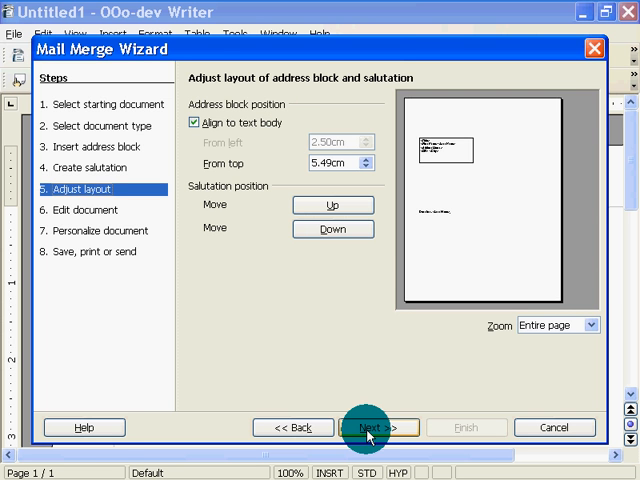
click(378, 428)
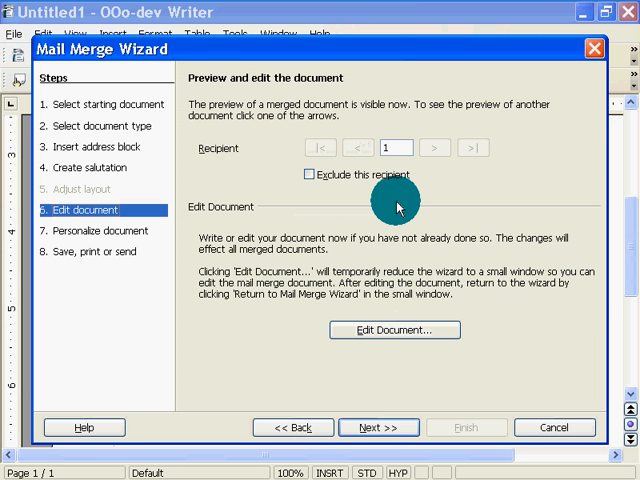
mouse_move(394, 330)
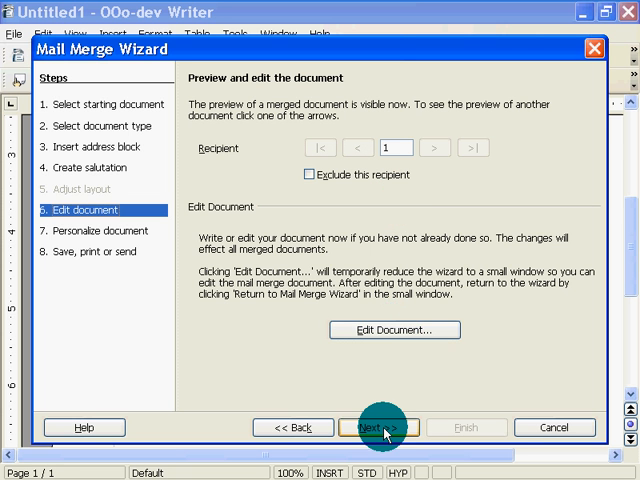
click(378, 428)
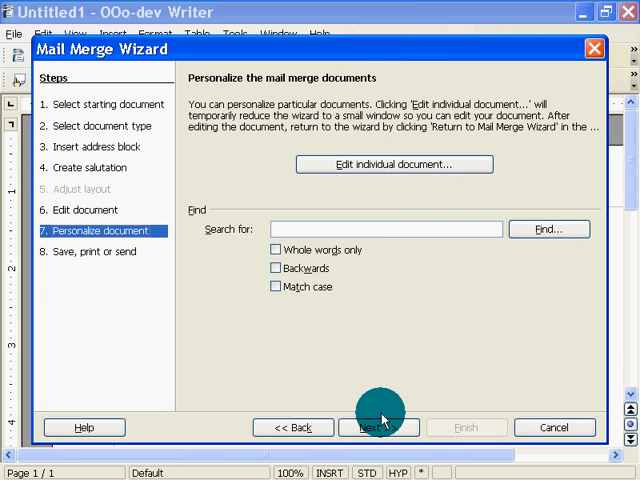
click(378, 428)
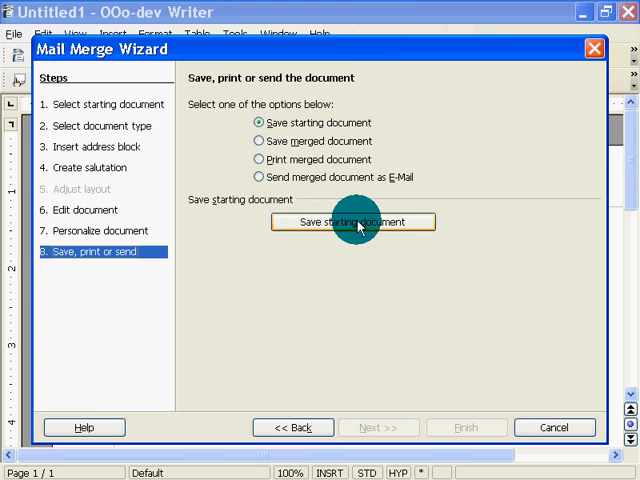
- Save the starting document under the name 'test'
click(352, 222)
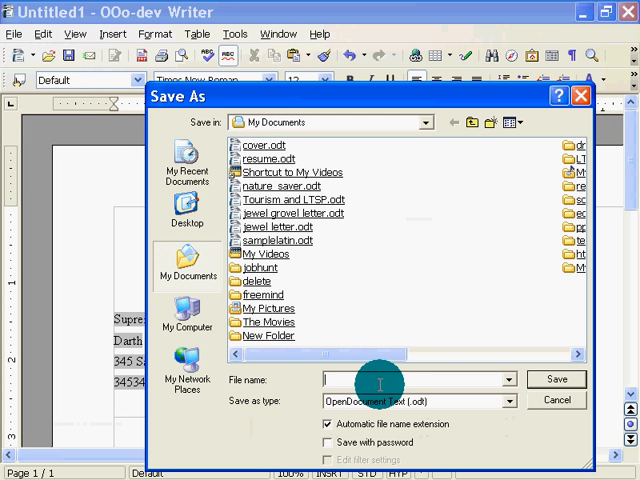
text(test)
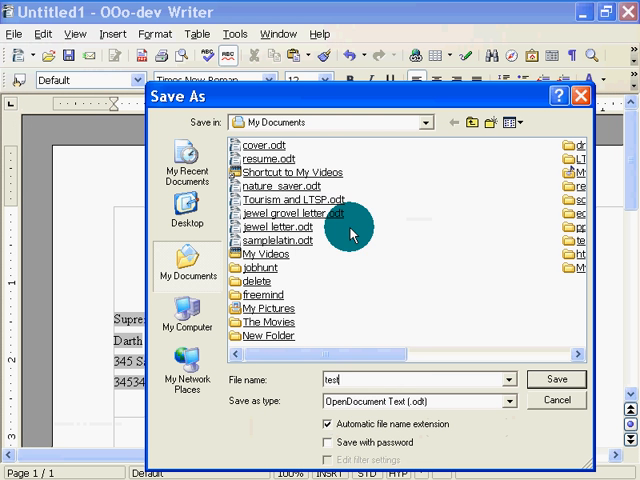
click(186, 216)
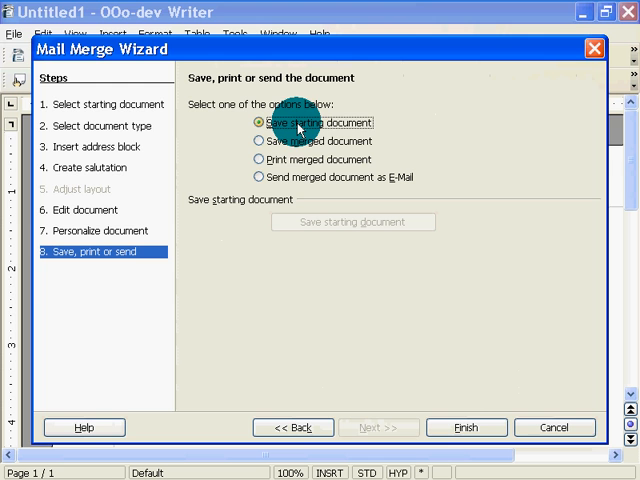
- Finish the Mail Merge Wizard and scroll down through the letter's address block and salutations
click(464, 428)
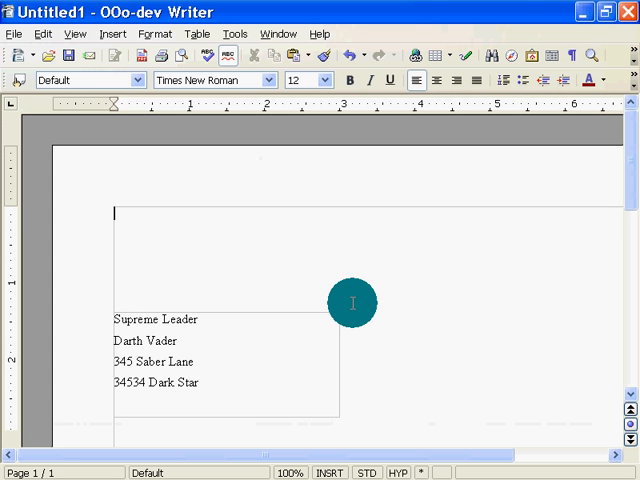
scroll(down, 3)
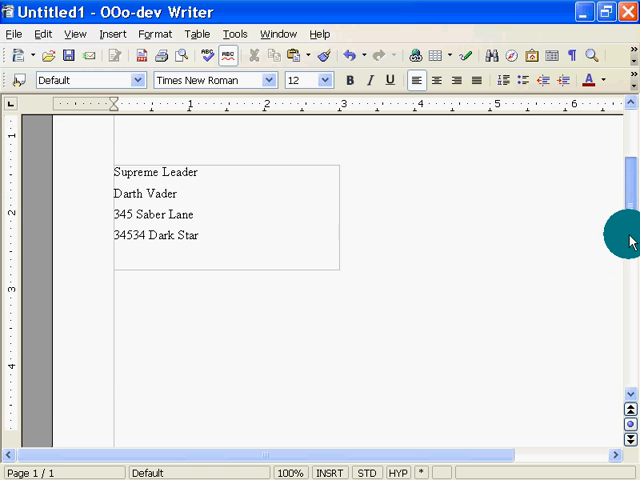
scroll(down, 3)
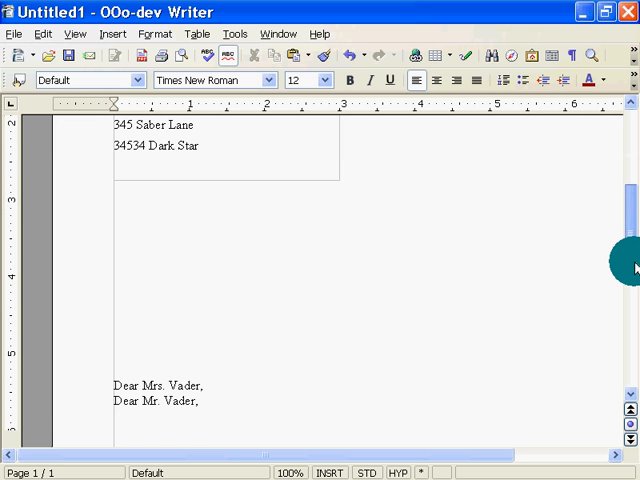
scroll(down, 3)
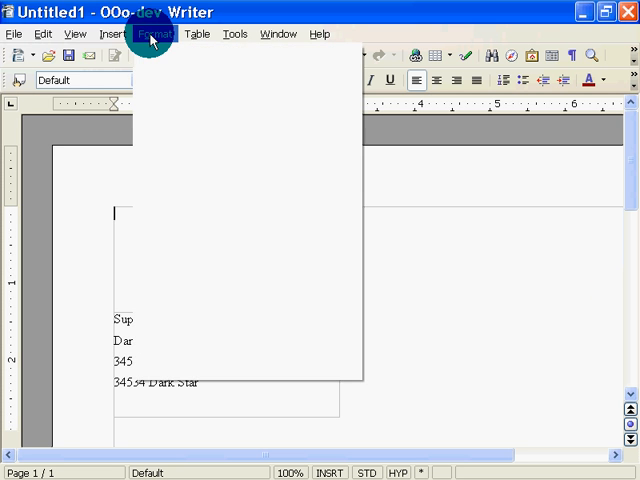
- Show the Data Sources browser and display the Sheet2 records of address_list, placing First Name atop the letter
click(76, 32)
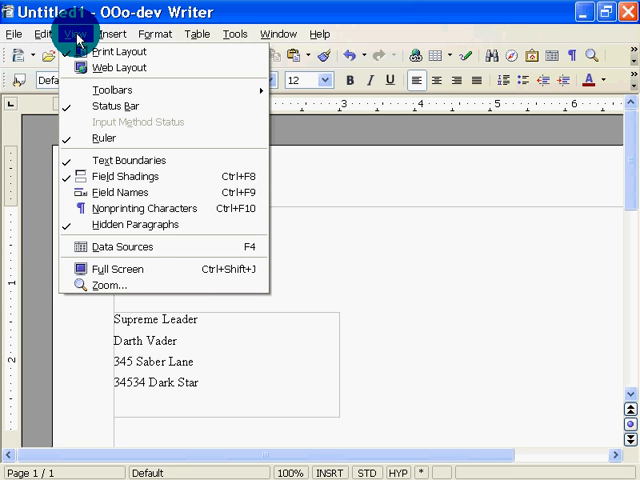
click(120, 246)
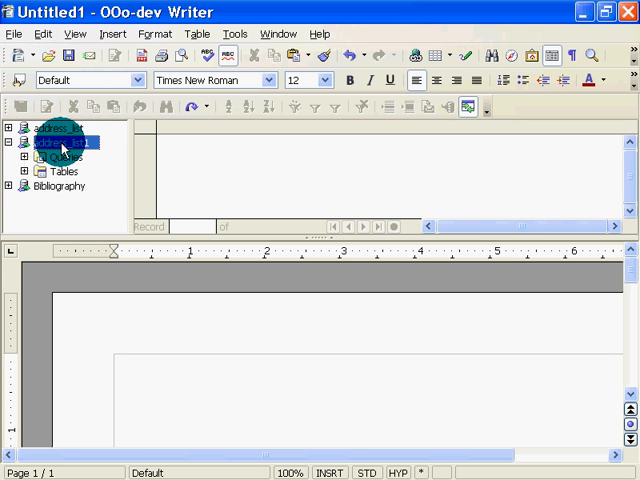
click(22, 142)
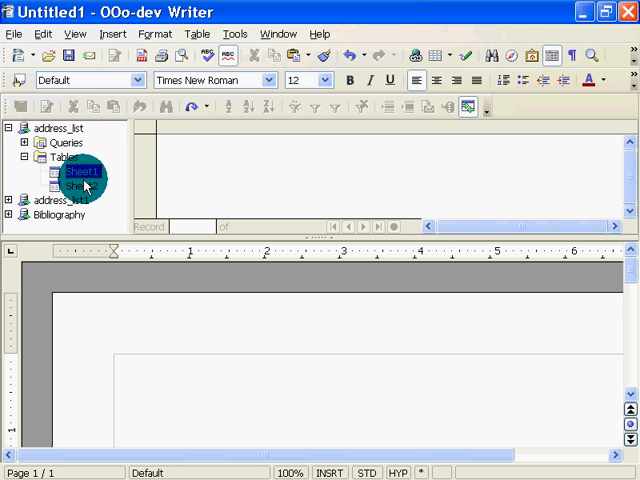
click(80, 186)
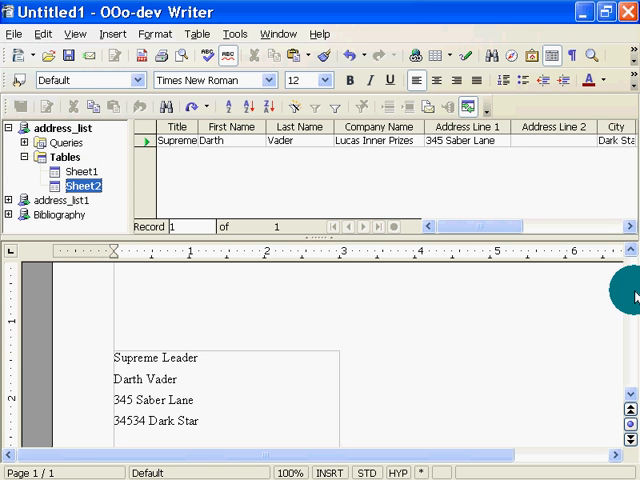
mouse_move(264, 292)
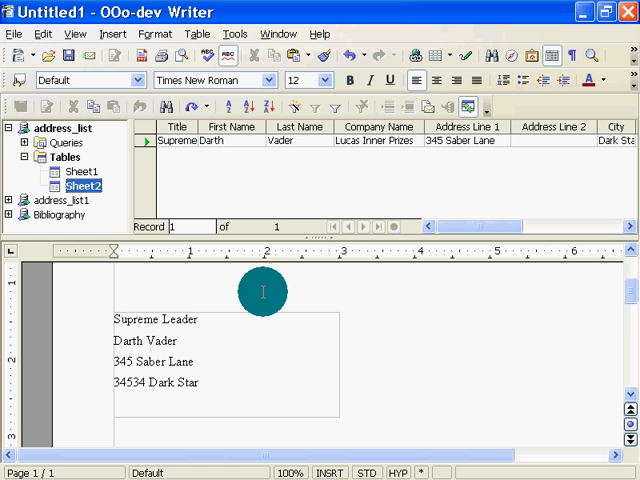
mouse_move(224, 160)
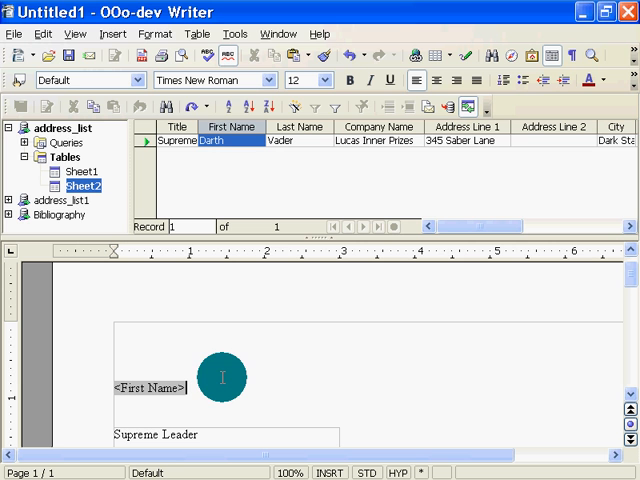
mouse_move(484, 370)
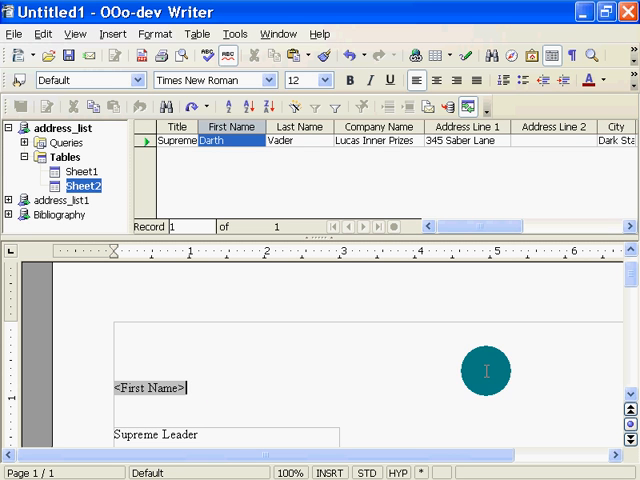
mouse_move(204, 276)
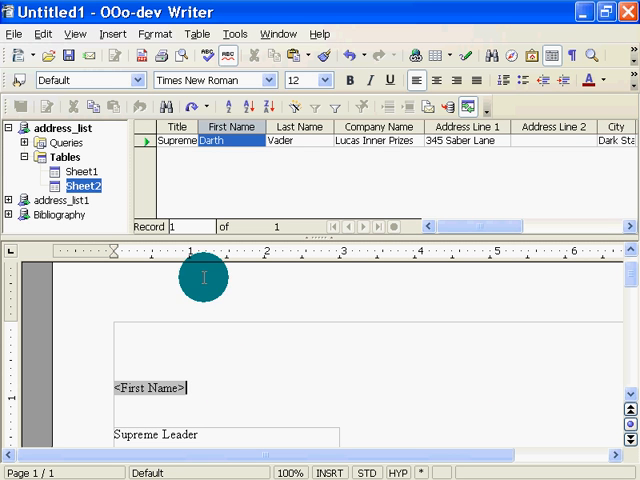
click(74, 32)
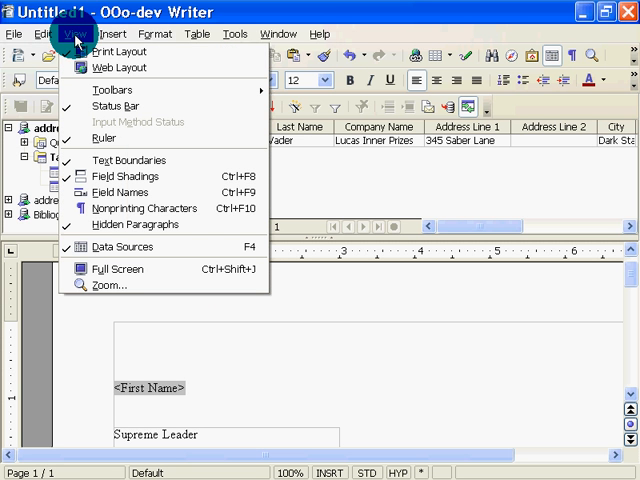
mouse_move(120, 246)
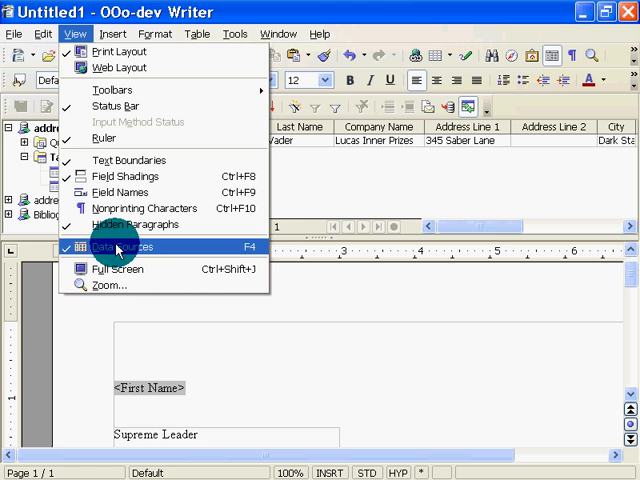
- Hide the Data Sources browser and select the First Name field in the letter
click(116, 246)
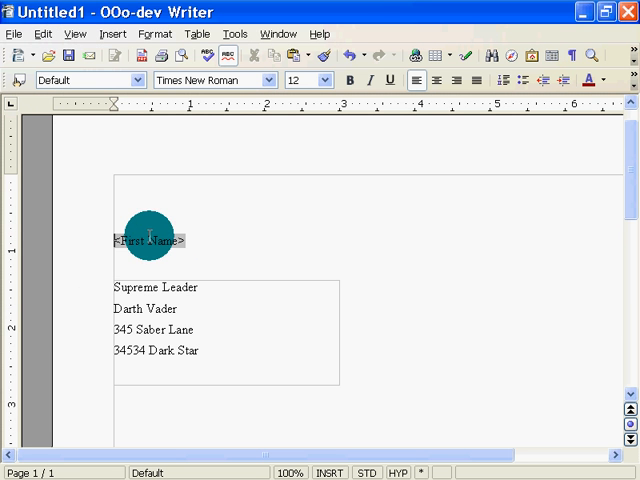
click(112, 32)
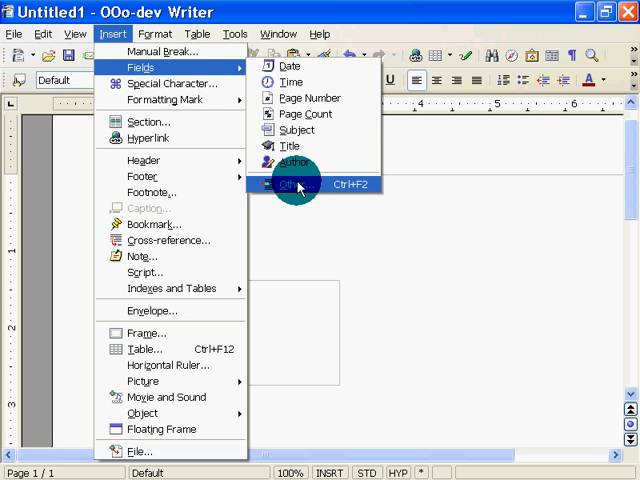
- Bring up the Fields window on its Database page, cancelling the add-database-file browse
click(298, 184)
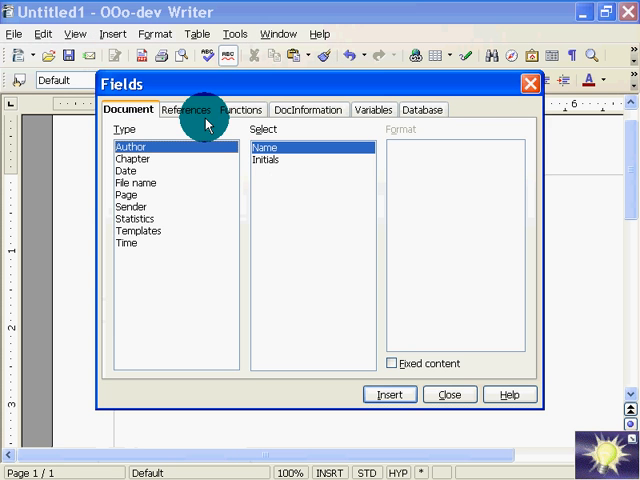
click(308, 108)
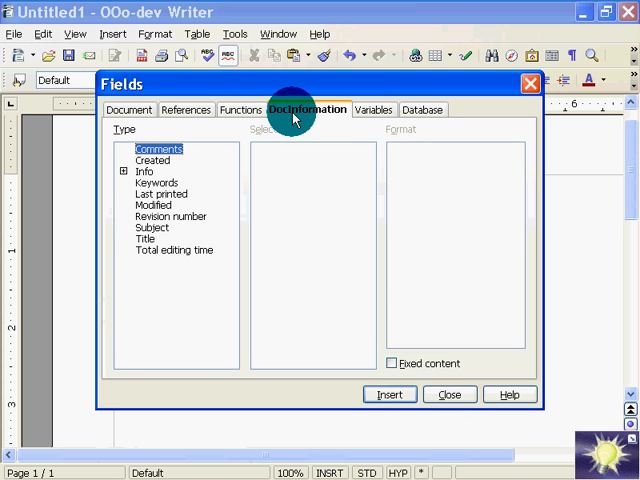
click(420, 108)
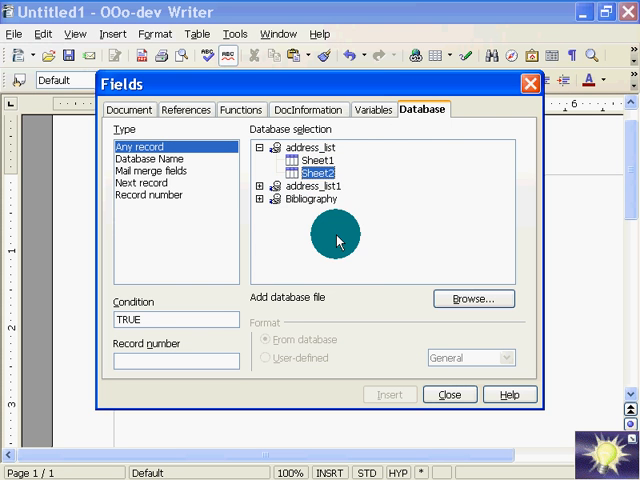
click(472, 300)
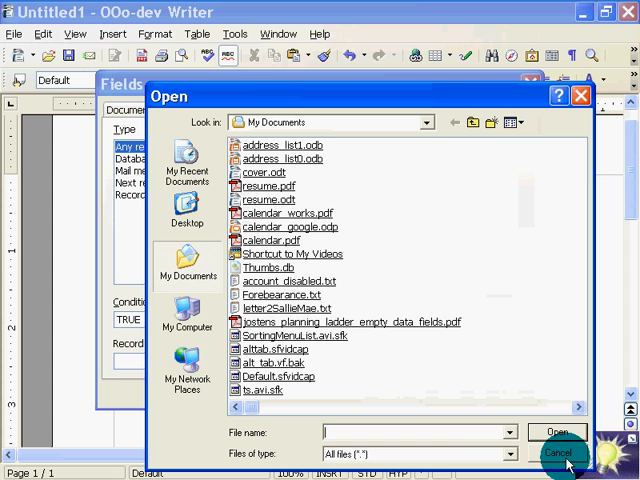
click(576, 452)
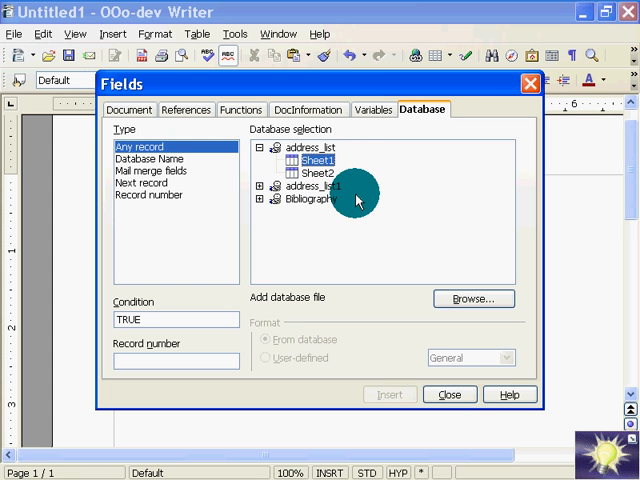
- Choose Sheet2 under the address_lst1 data source
click(316, 172)
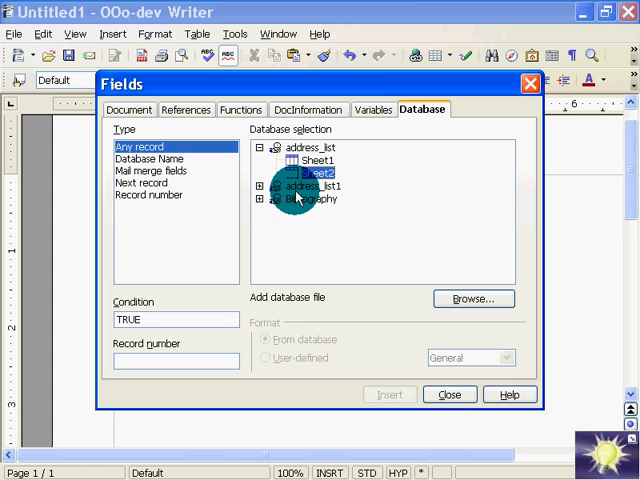
click(262, 186)
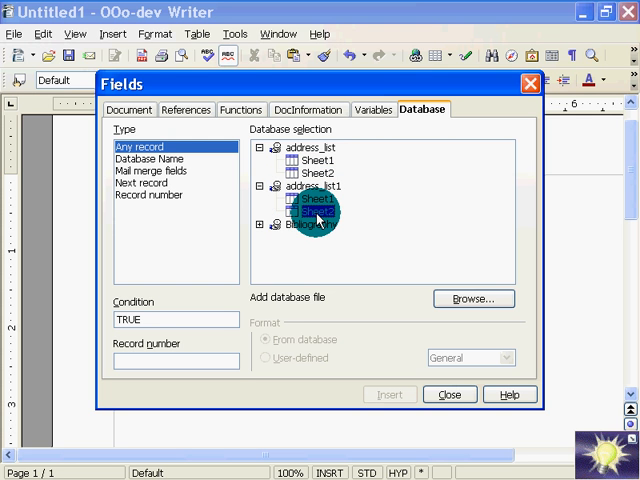
click(312, 212)
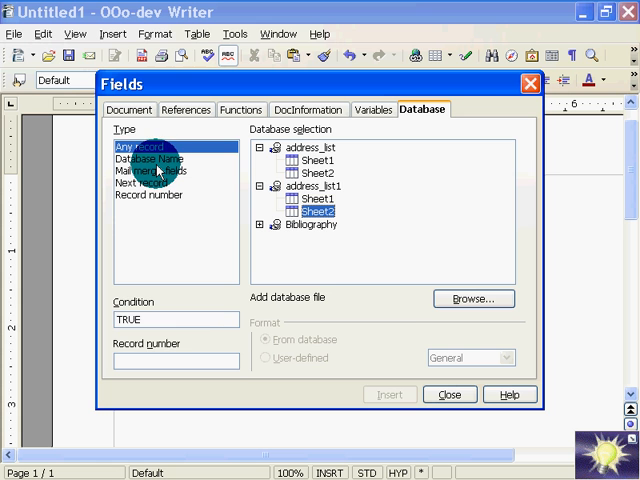
- Select Mail merge fields and pick the E-mail Address field of Sheet2
click(156, 170)
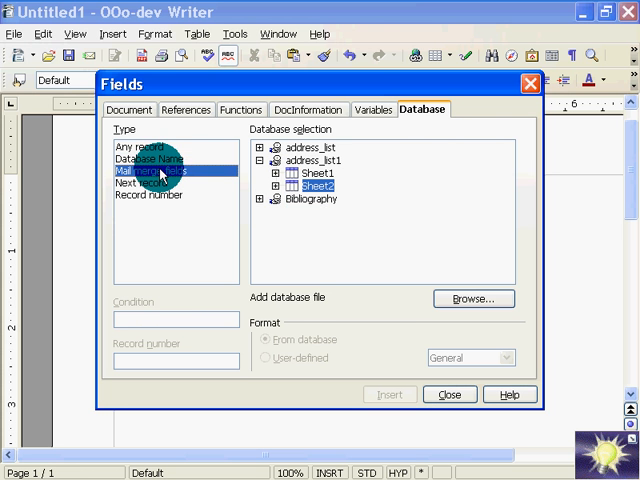
click(276, 186)
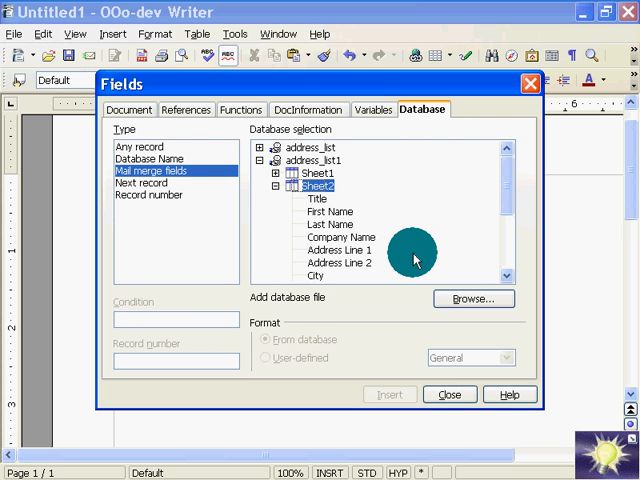
scroll(down, 3)
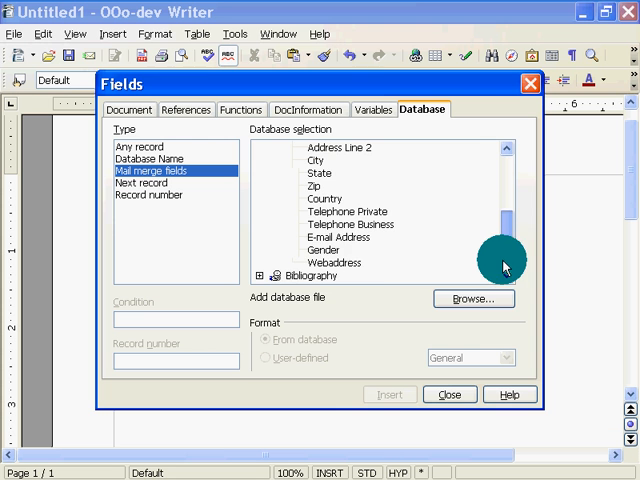
click(340, 236)
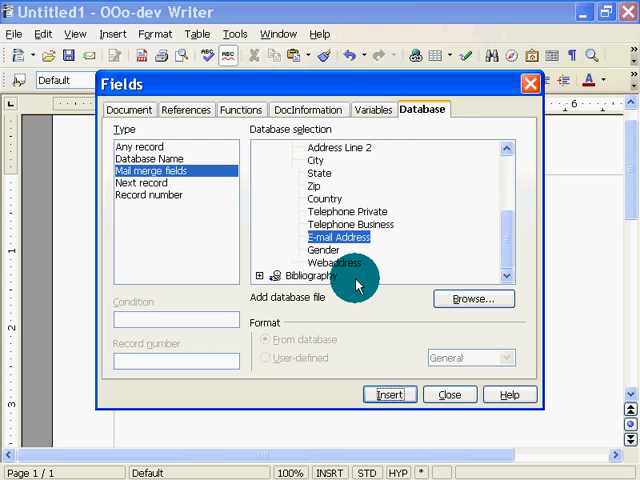
mouse_move(350, 184)
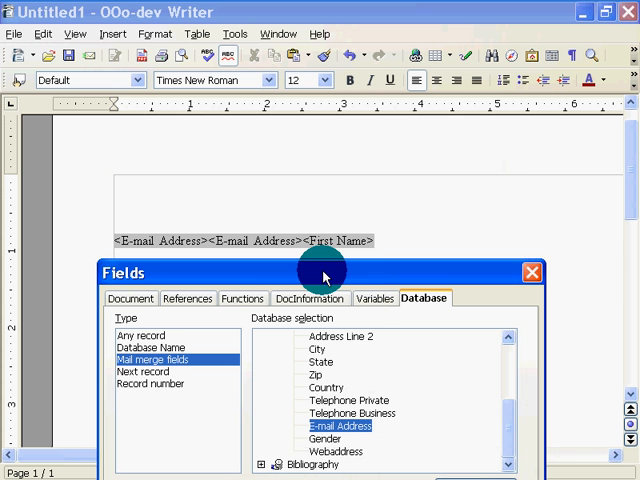
- Insert the Country field before First Name and close the Fields window
click(324, 388)
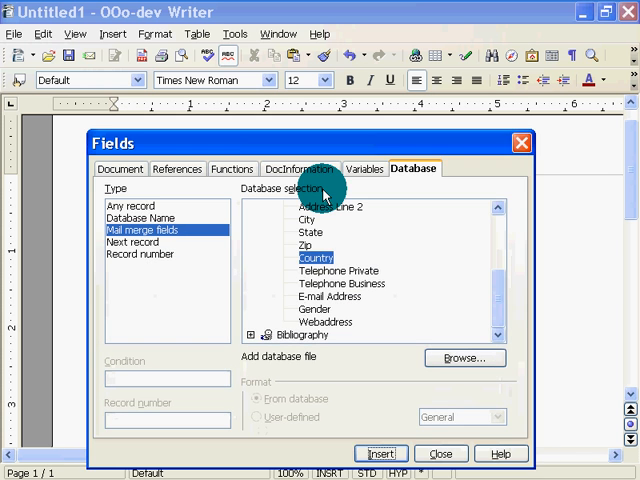
click(380, 452)
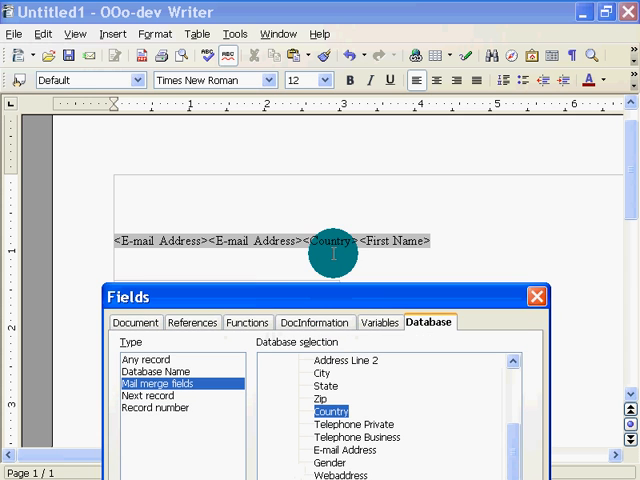
mouse_move(364, 212)
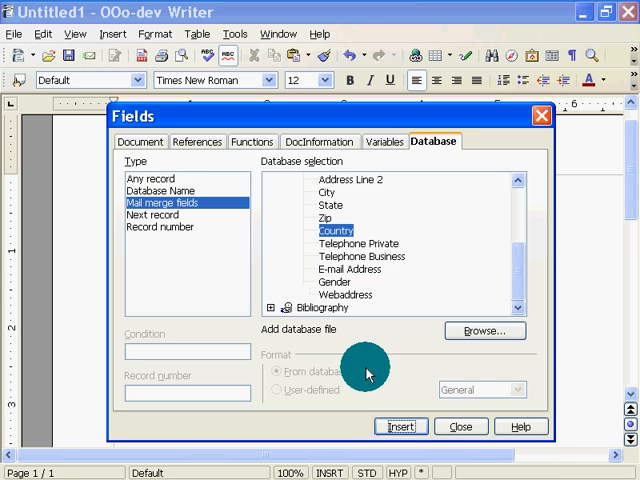
click(400, 428)
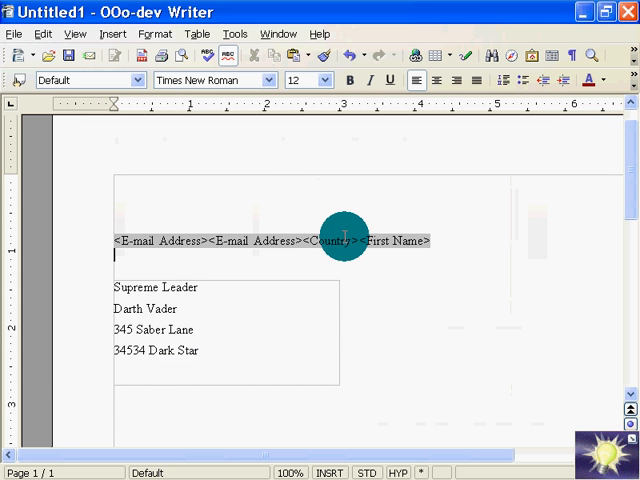
double_click(324, 240)
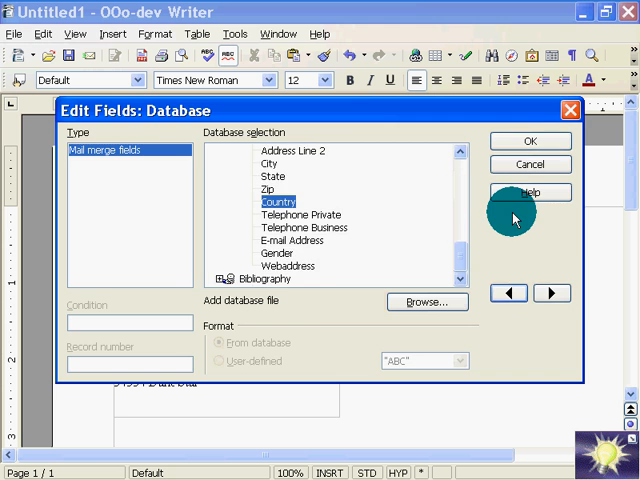
click(530, 140)
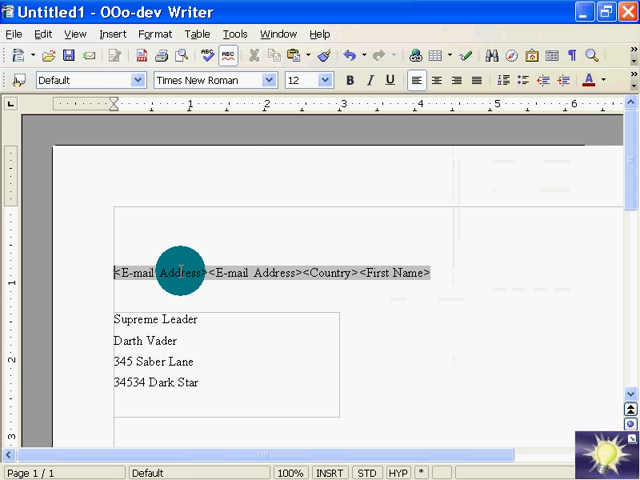
mouse_move(330, 176)
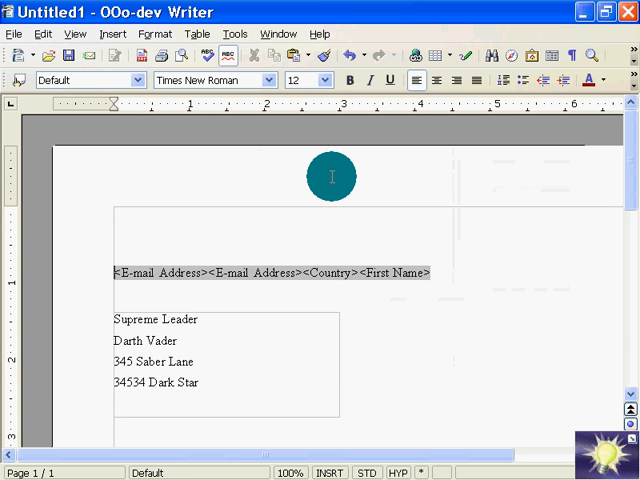
mouse_move(212, 380)
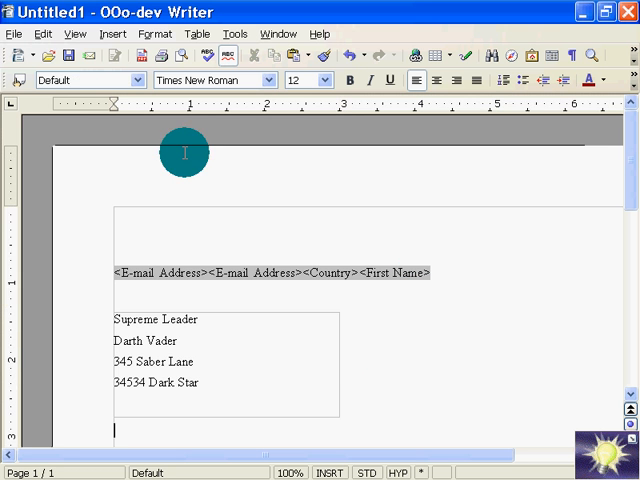
mouse_move(294, 272)
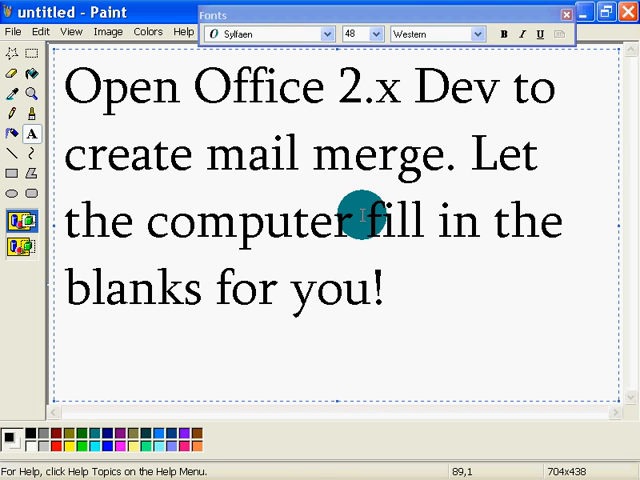
mouse_move(284, 252)
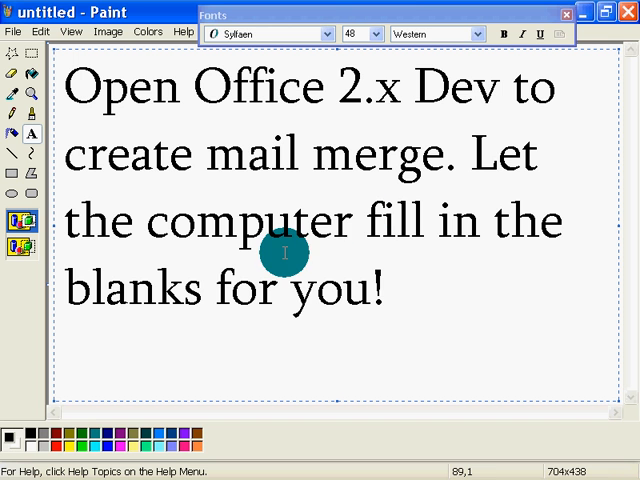
mouse_move(336, 252)
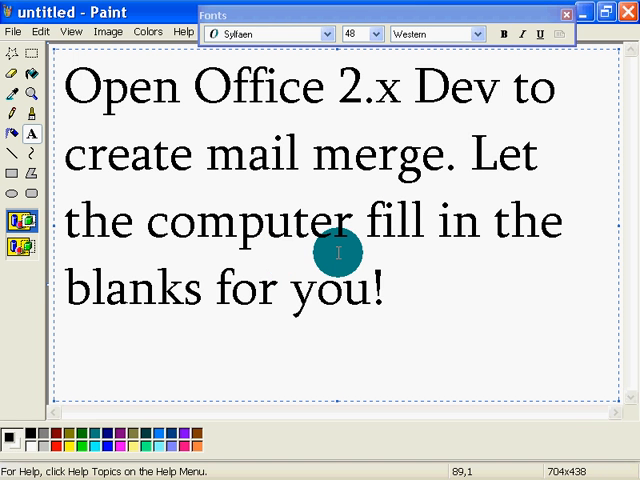
mouse_move(268, 304)
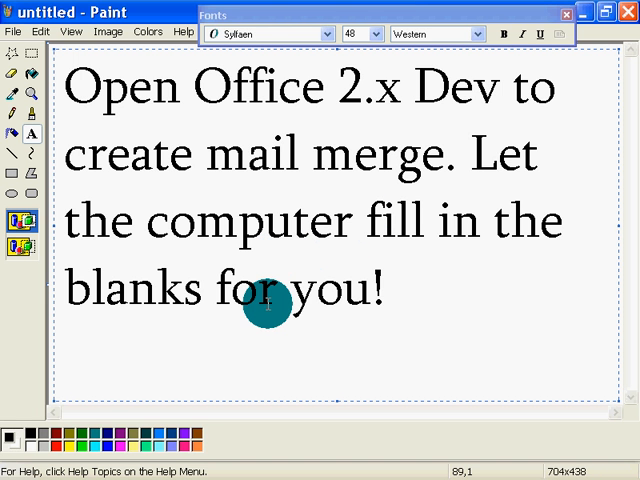